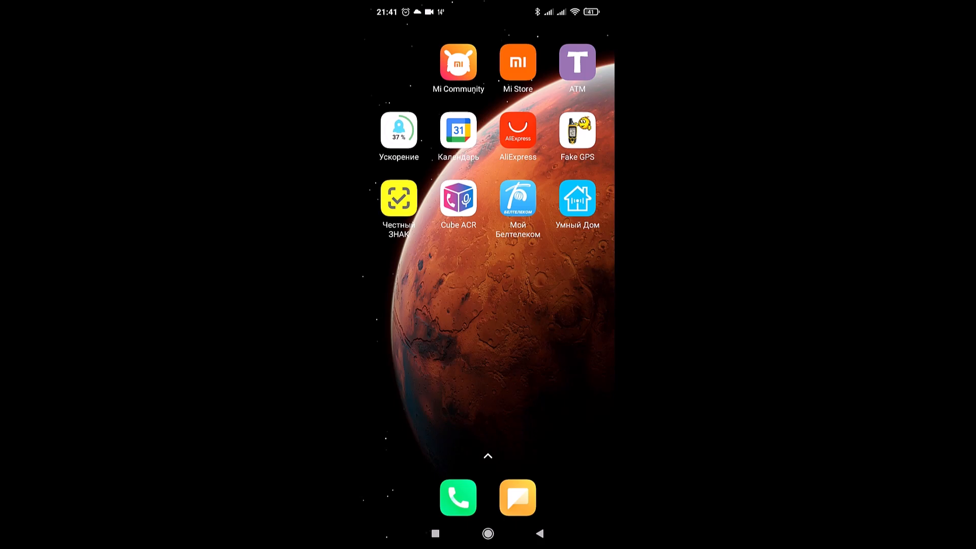
Swipe to the next home-screen page with the Sygic, Maps and Navigator icons
scroll(left, 3)
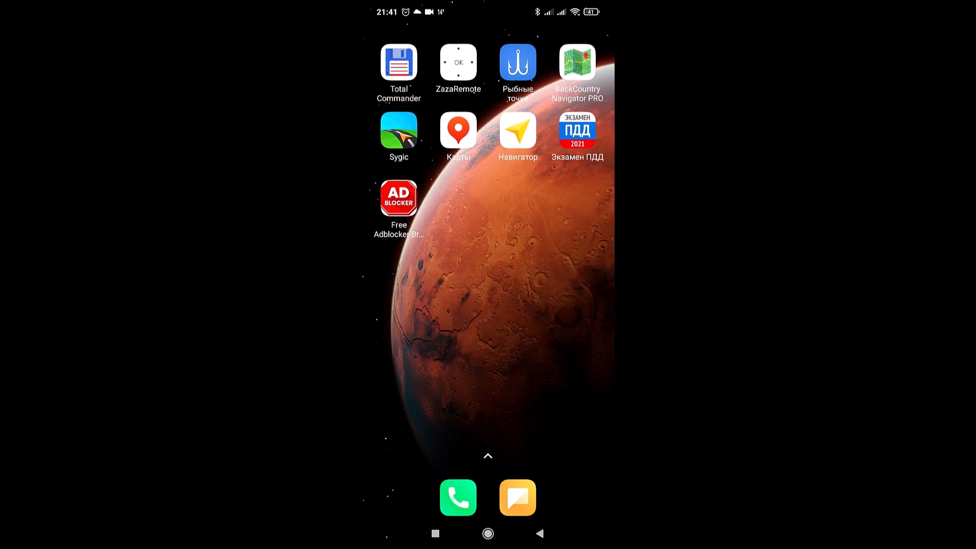
Install the TomTom GPS car navigation APK from Total Commander's internal storage
click(398, 64)
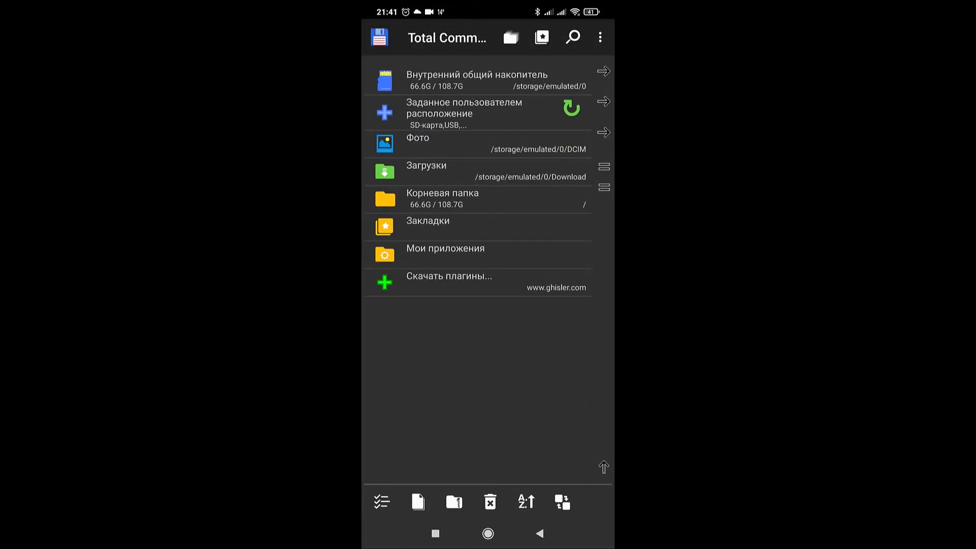
click(473, 80)
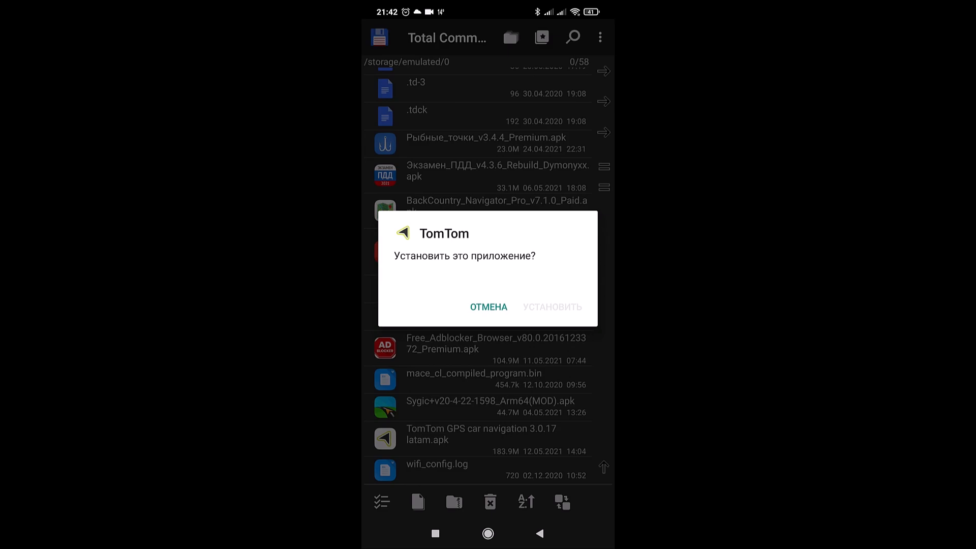
click(552, 307)
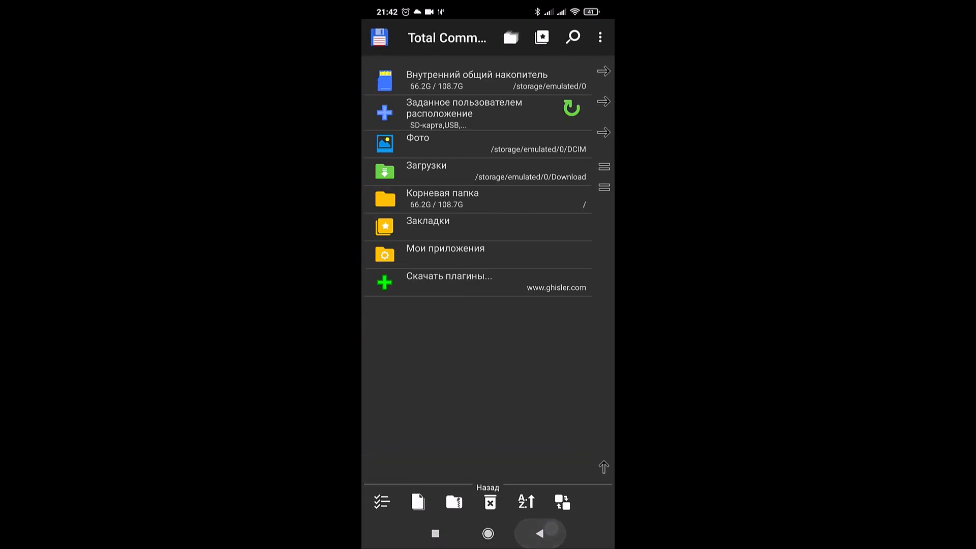
Launch TomTom GO Navigation, swipe through the intro slides and finish with Готово
click(488, 533)
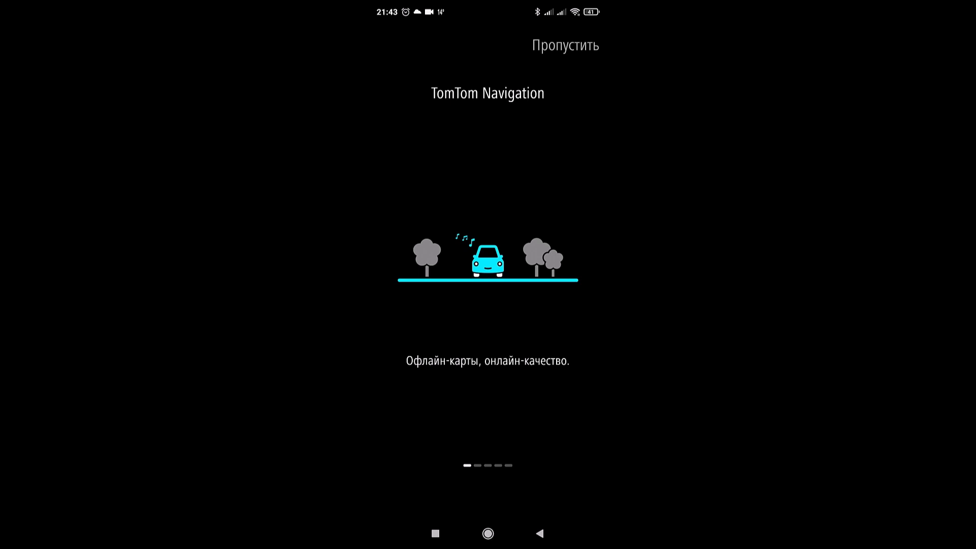
scroll(left, 3)
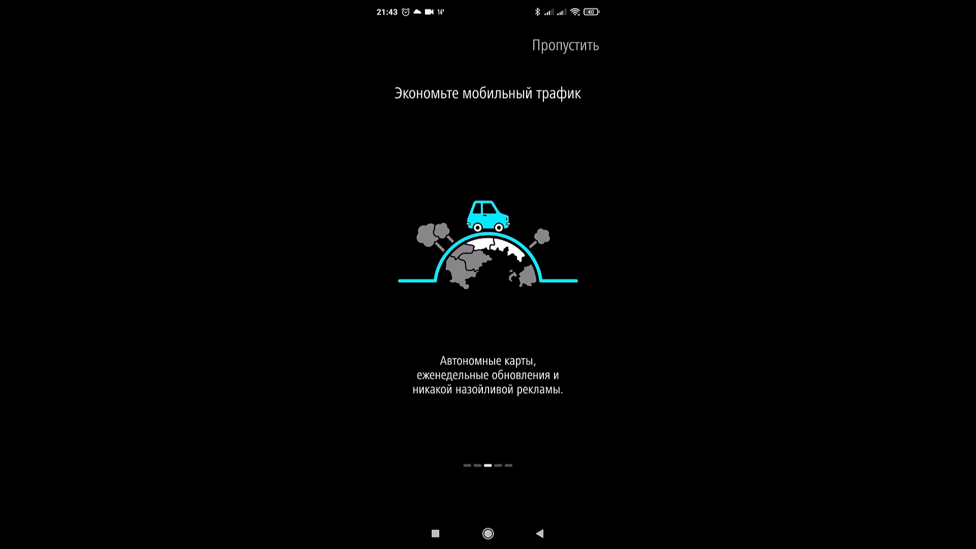
scroll(left, 3)
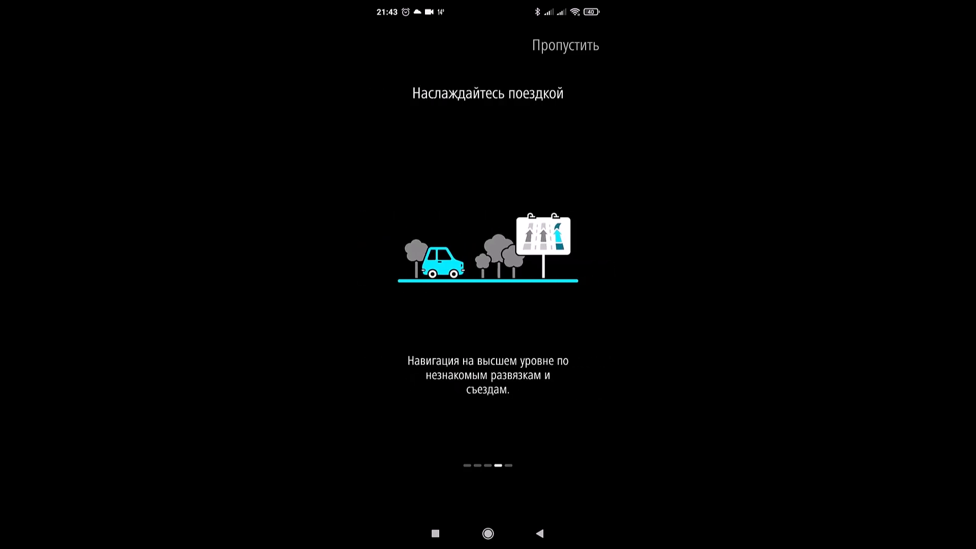
scroll(left, 3)
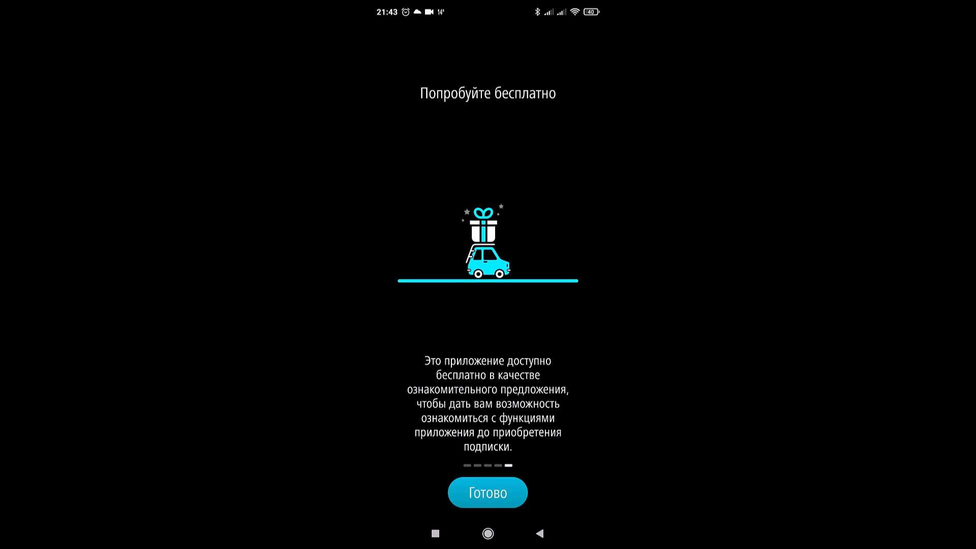
click(487, 493)
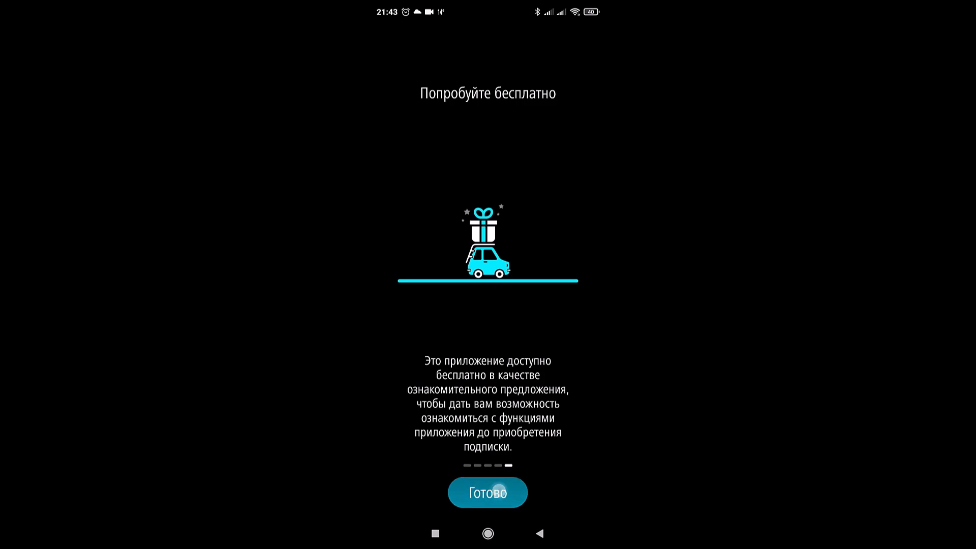
click(487, 493)
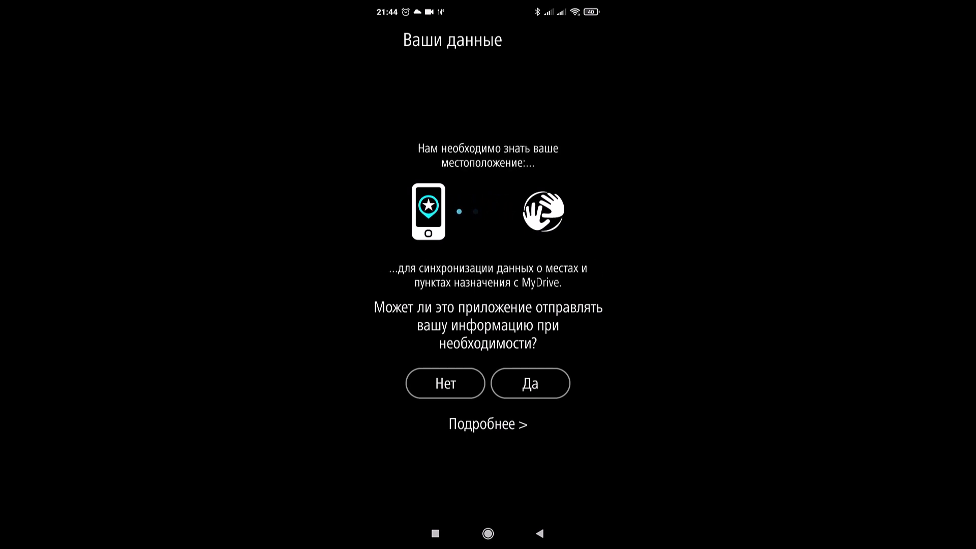
Answer the data-sharing prompt and enable device location (Местоположение)
click(529, 383)
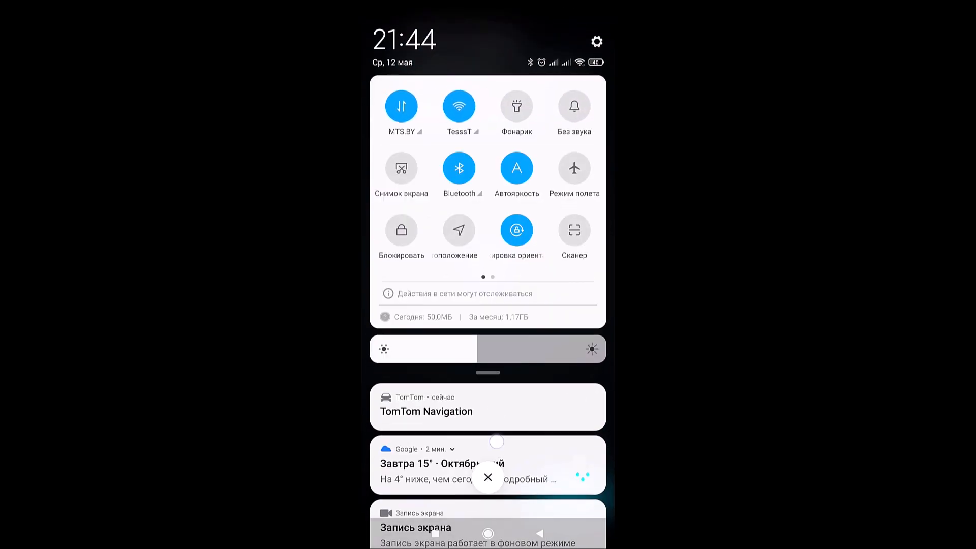
click(458, 230)
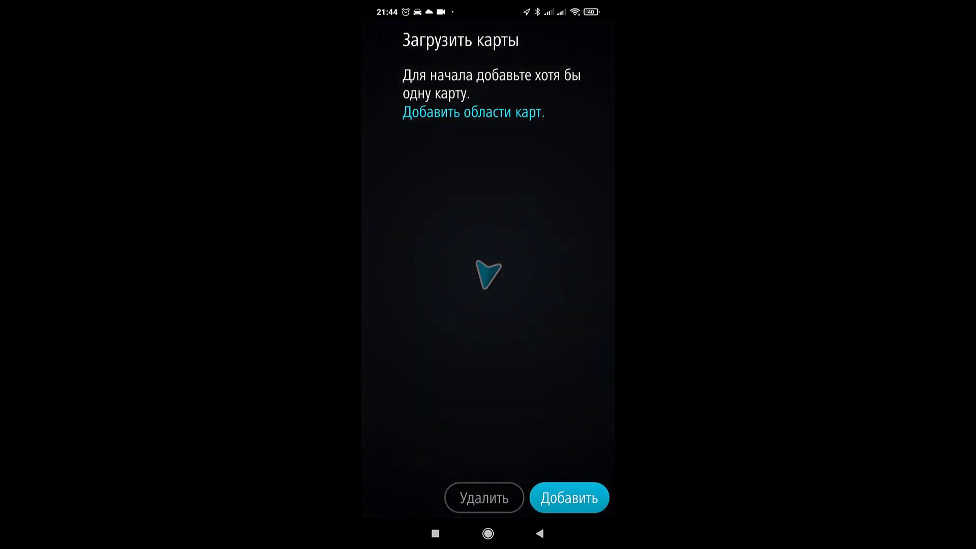
Add a map by ticking Беларусь under Европа and downloading it
click(473, 113)
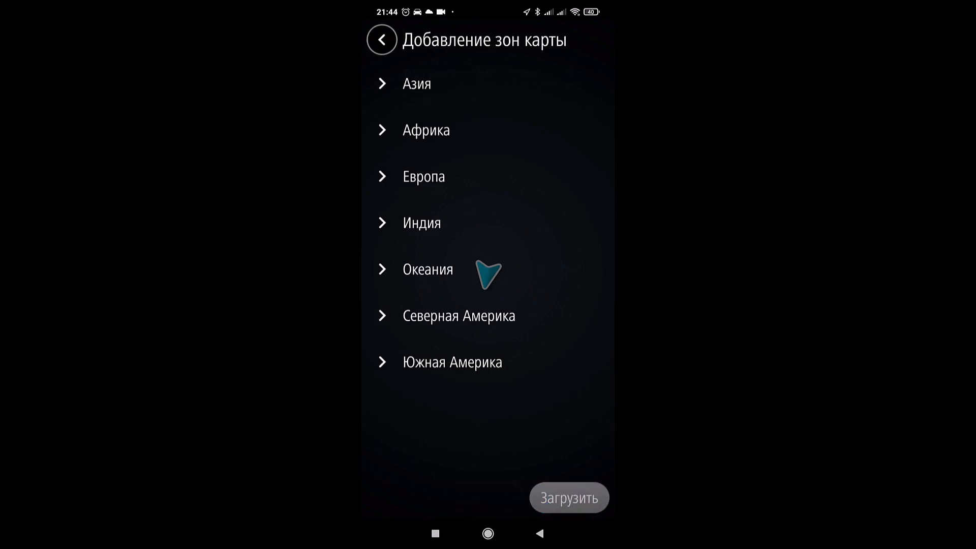
click(567, 497)
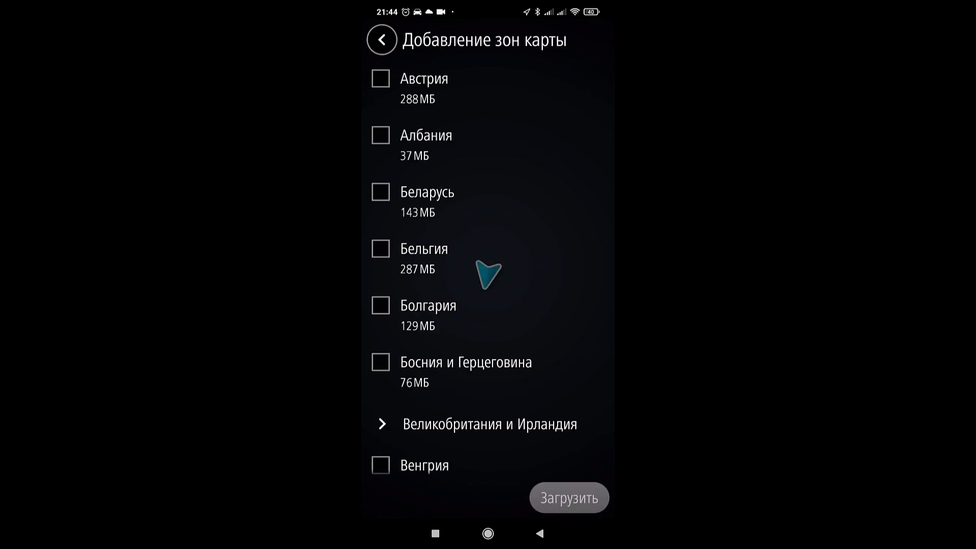
click(379, 191)
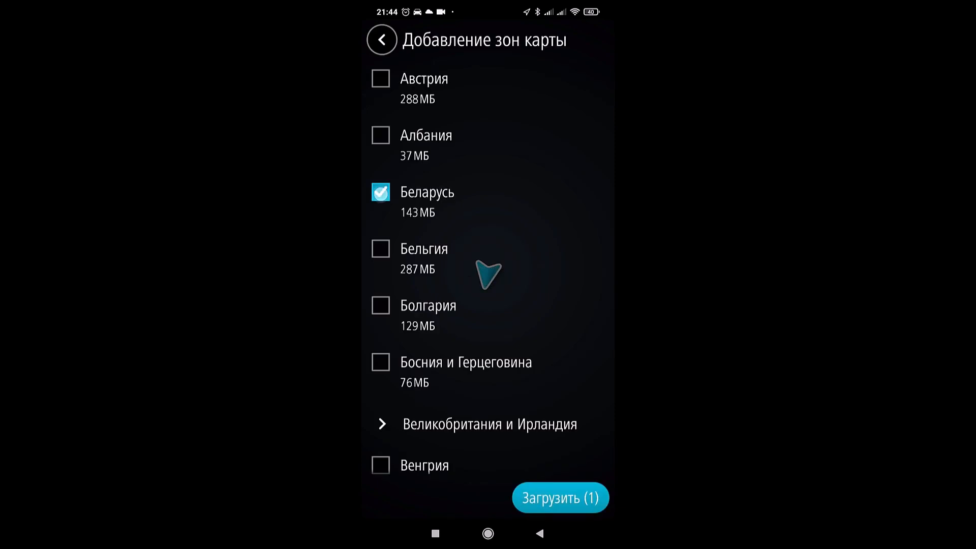
click(559, 497)
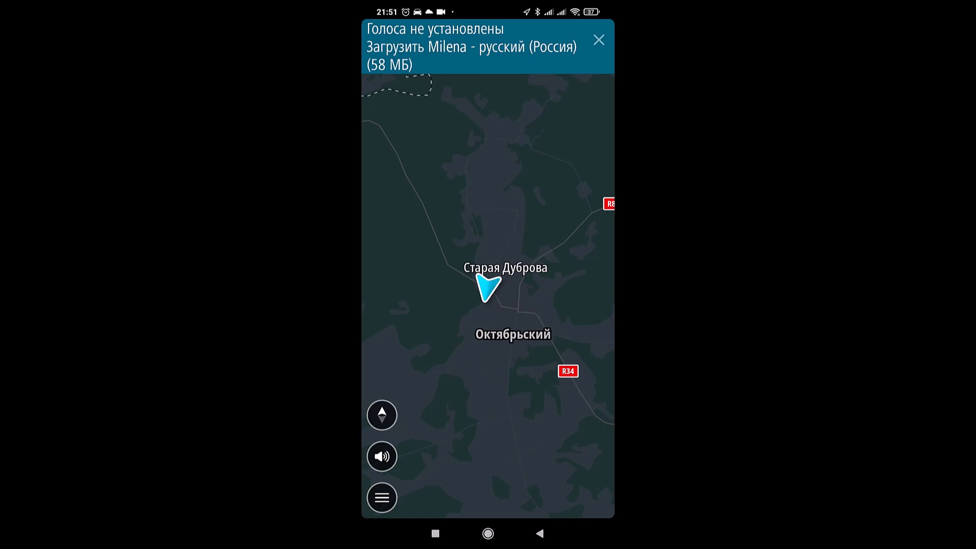
Download the Russian voice Milena under Настройки > Звуки и предупреждения > Голос
click(598, 39)
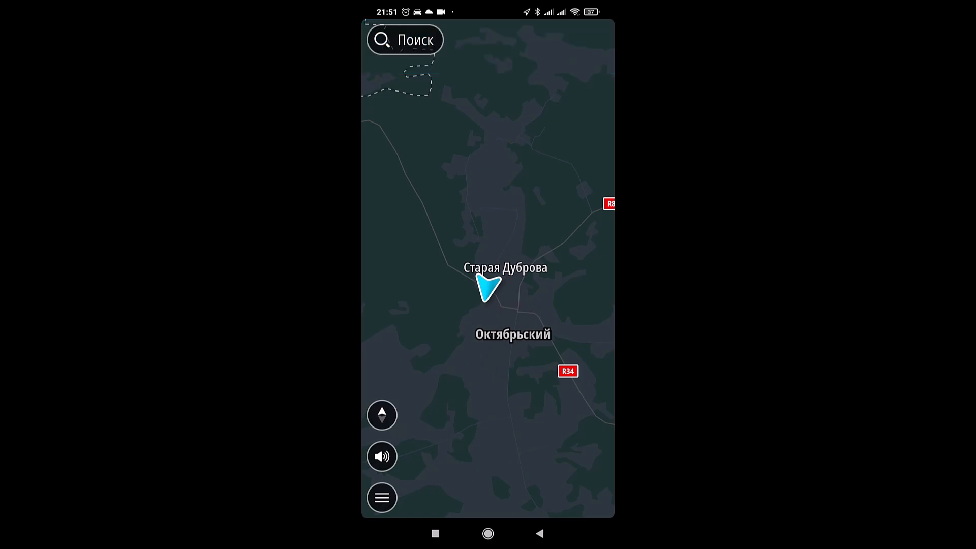
click(382, 497)
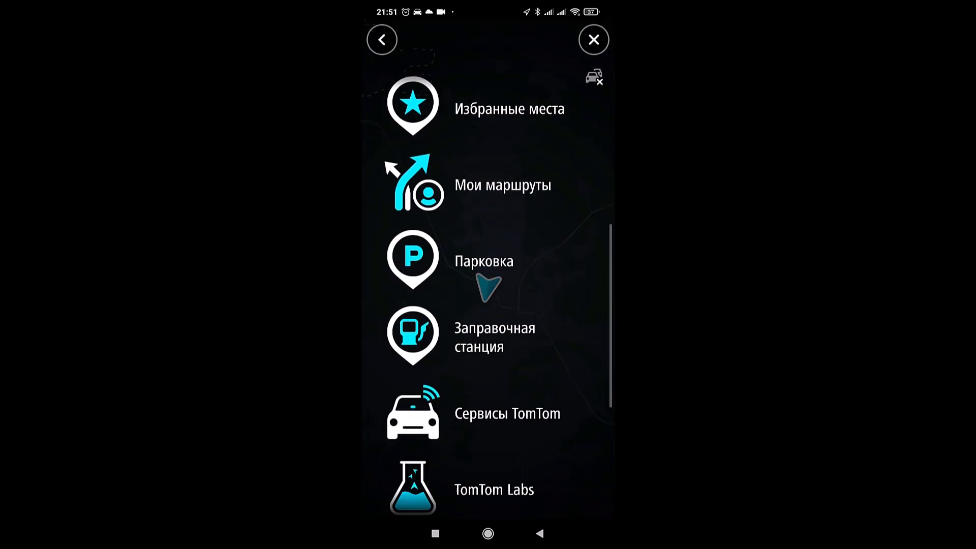
scroll(down, 3)
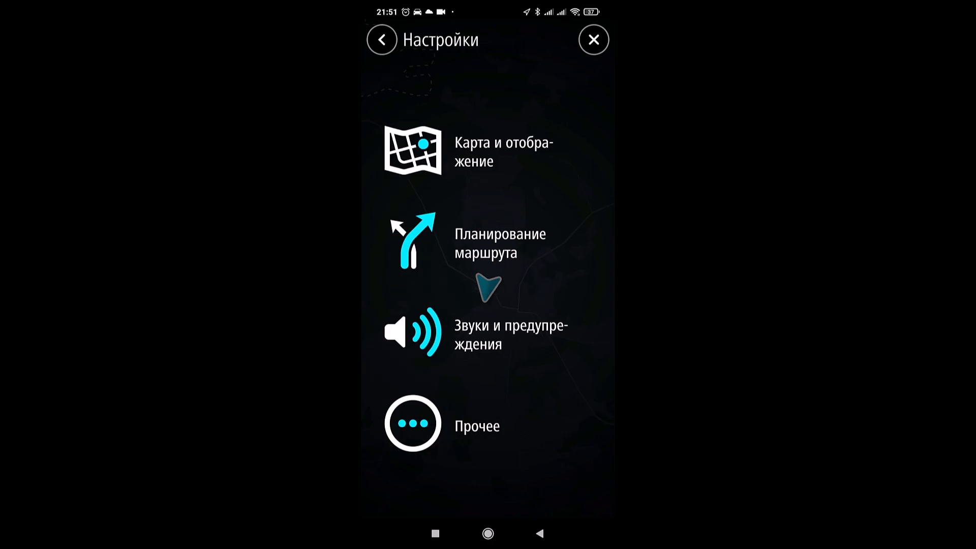
click(492, 335)
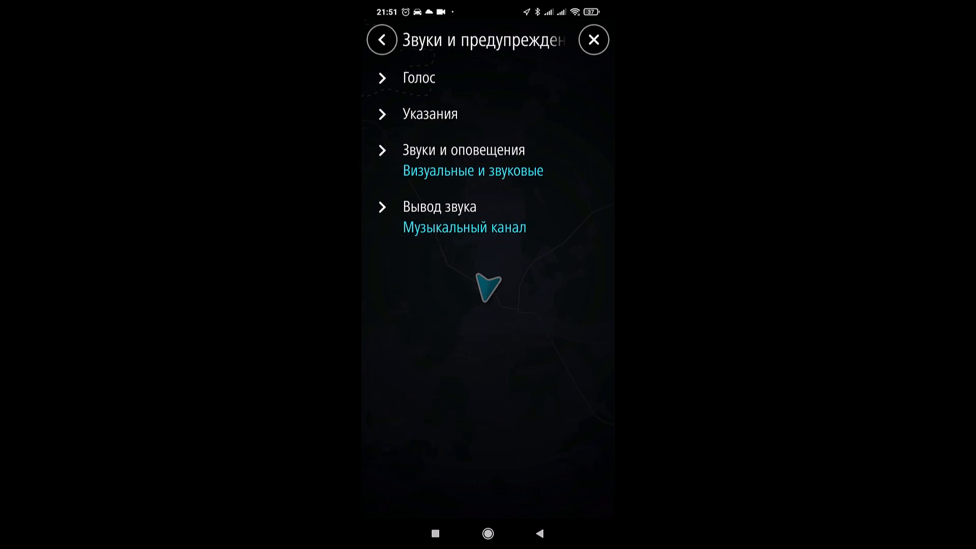
click(418, 77)
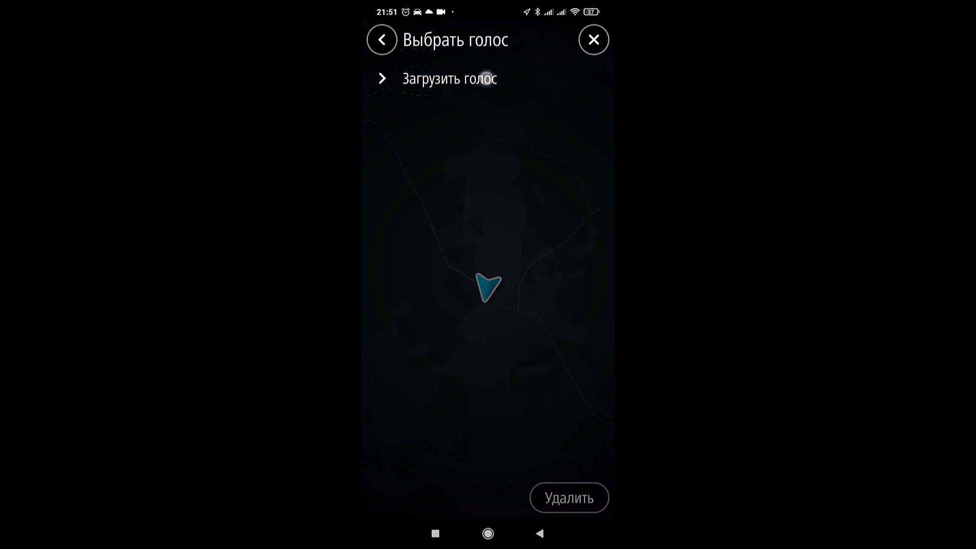
click(448, 78)
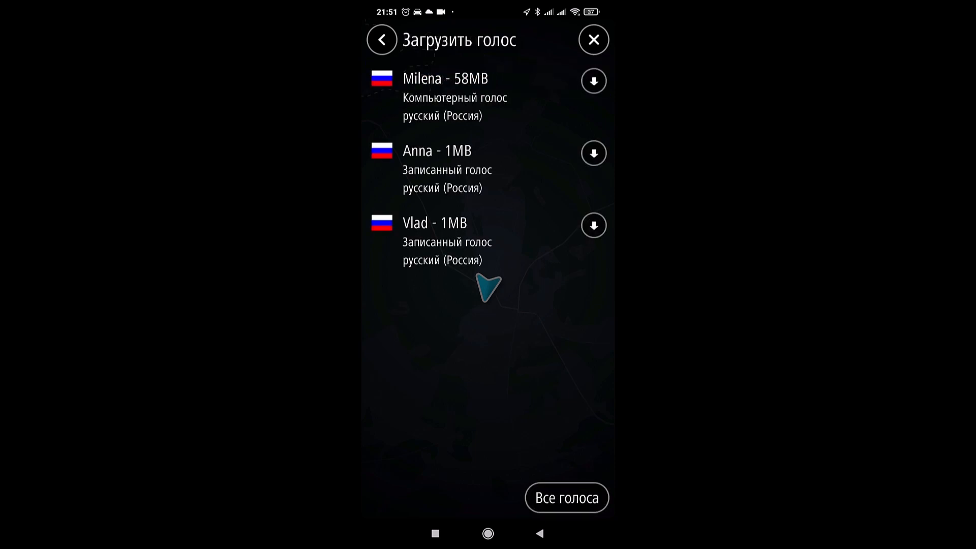
click(592, 81)
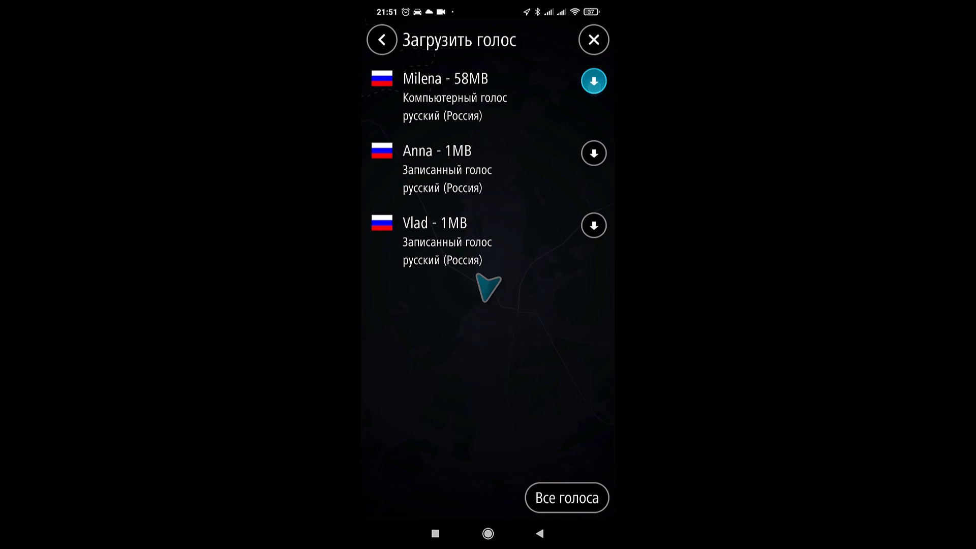
click(591, 81)
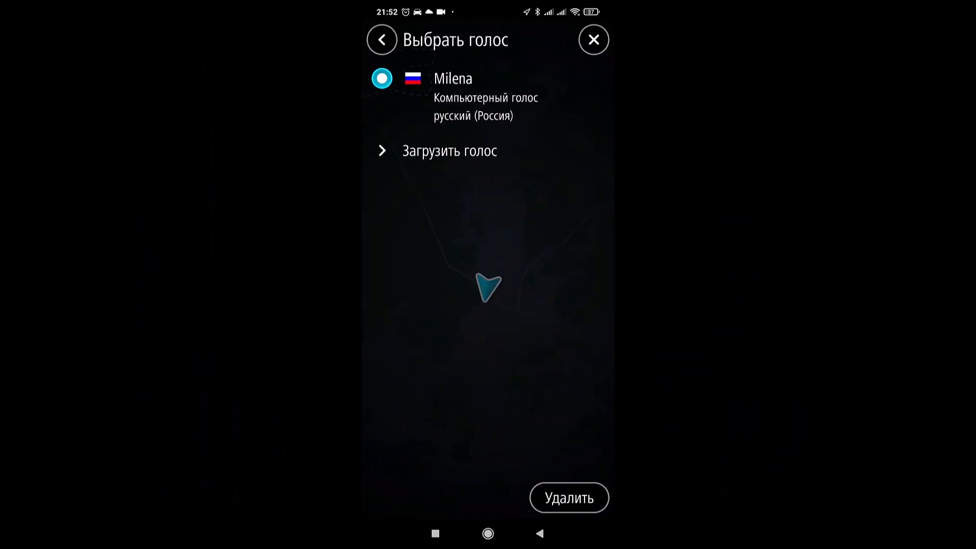
click(380, 39)
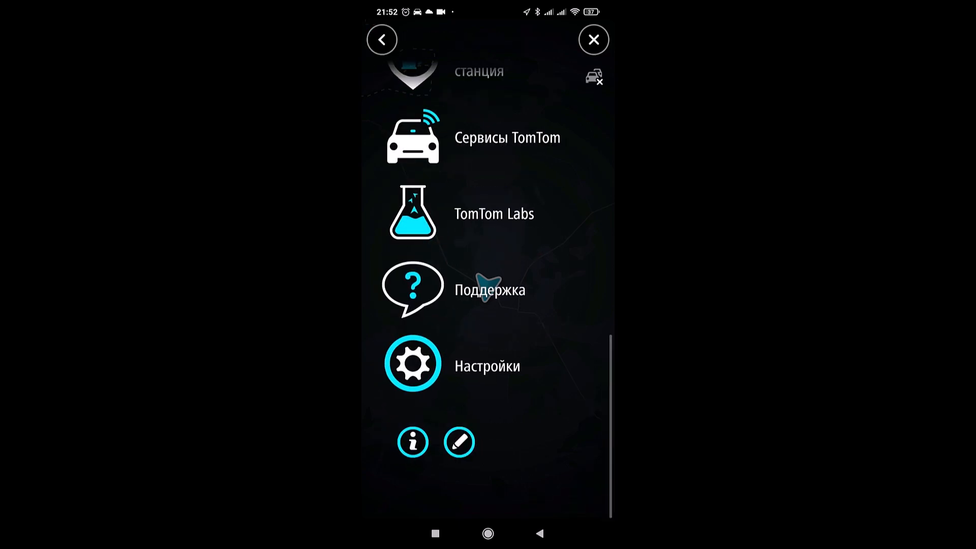
Close the menu, mute guidance sounds, and switch to the overhead map view
click(593, 39)
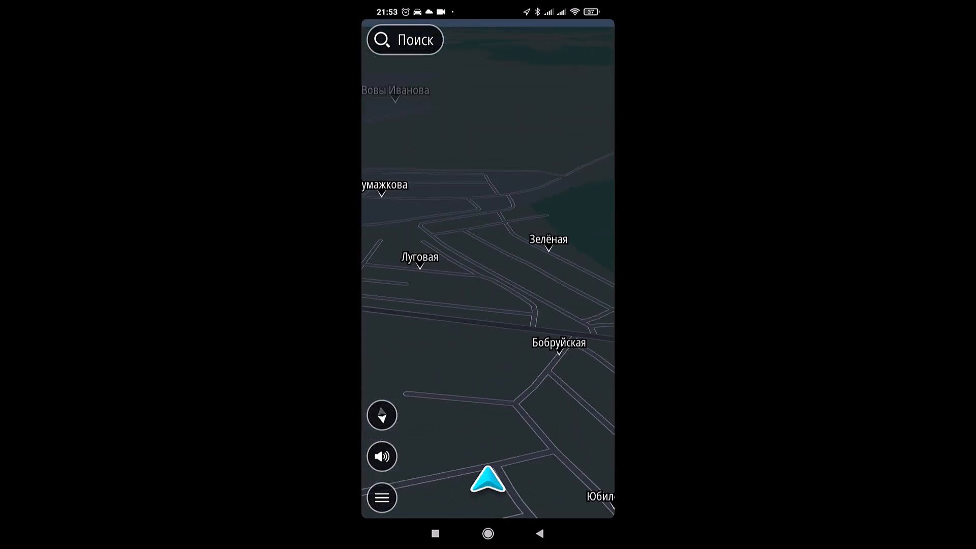
click(381, 457)
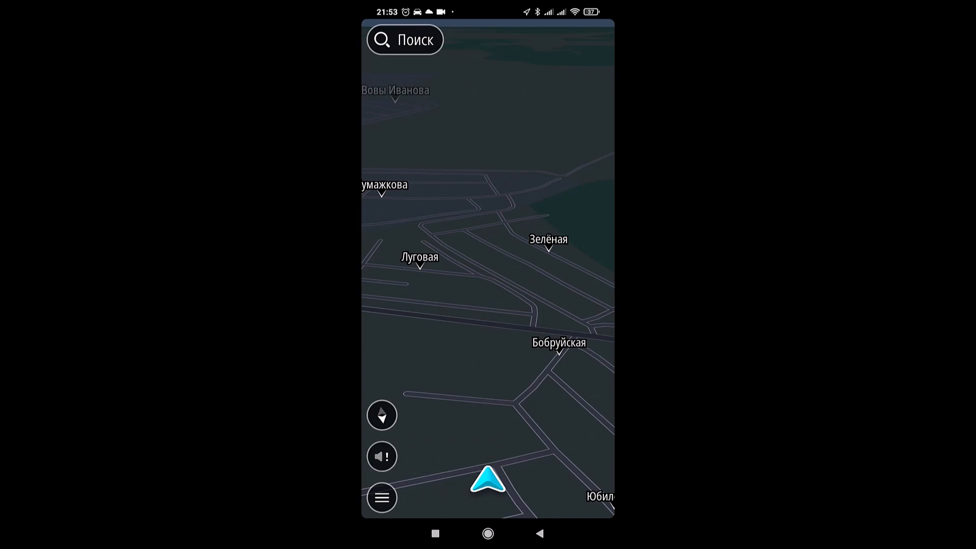
click(382, 456)
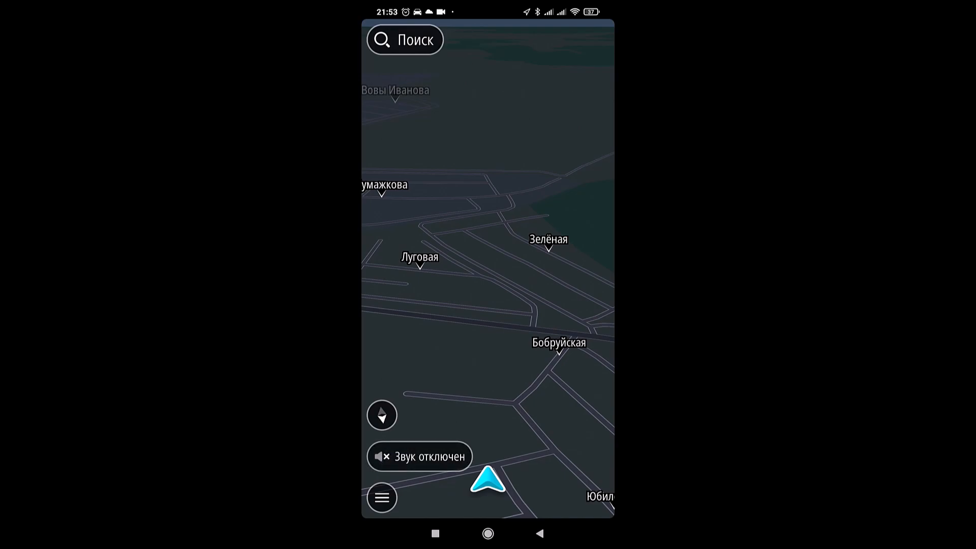
click(381, 456)
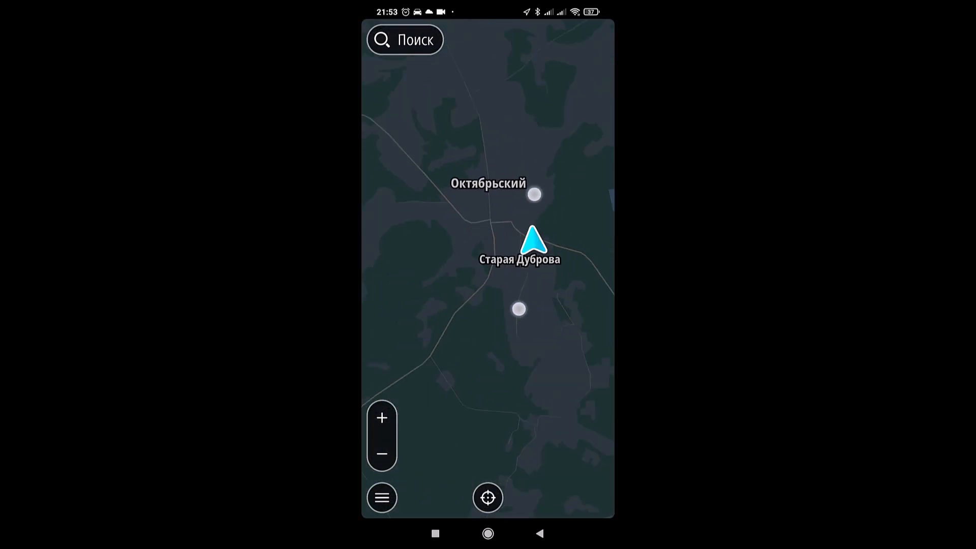
Zoom out to Europe, recenter on the current position, and open Поиск
drag(529, 243, 505, 361)
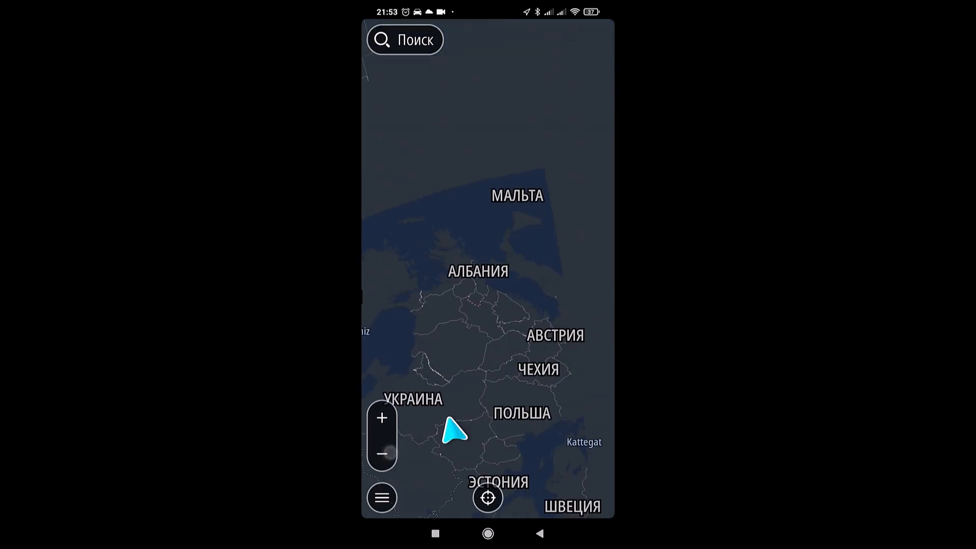
click(488, 498)
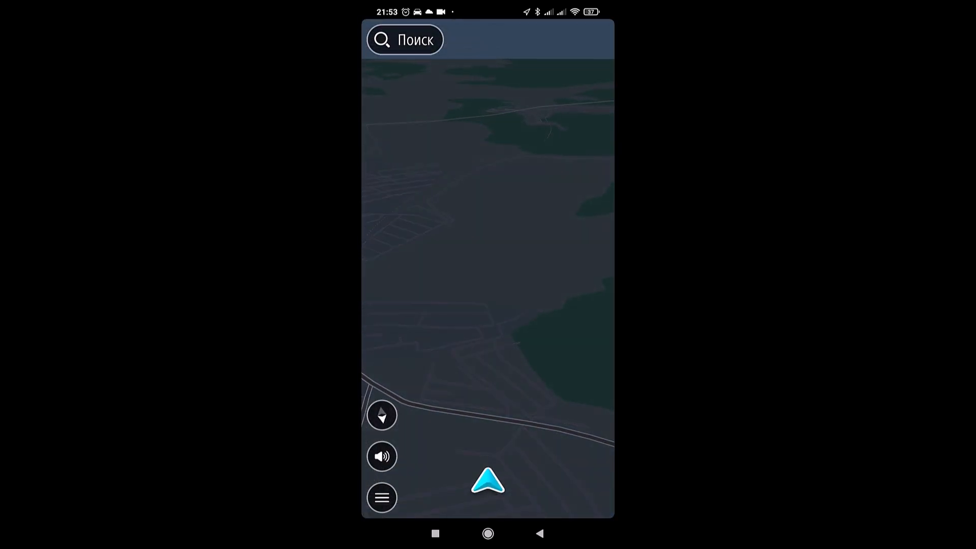
click(405, 39)
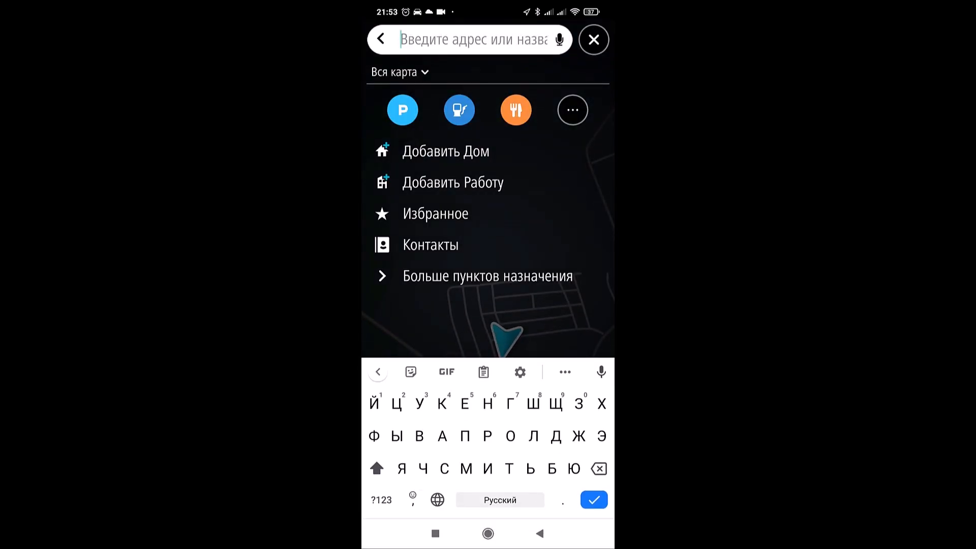
Try the parking, restaurant and airport category searches, ending on the category grid
click(402, 110)
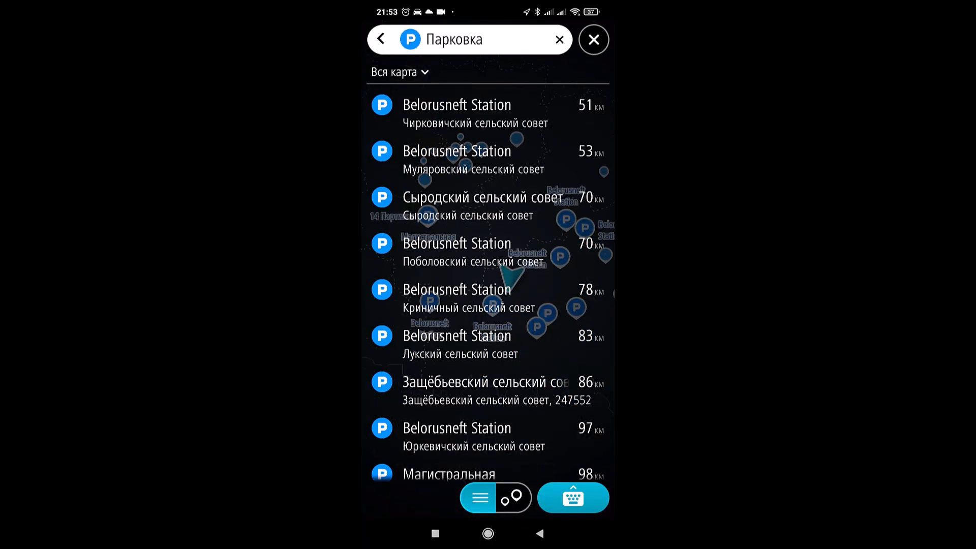
click(560, 39)
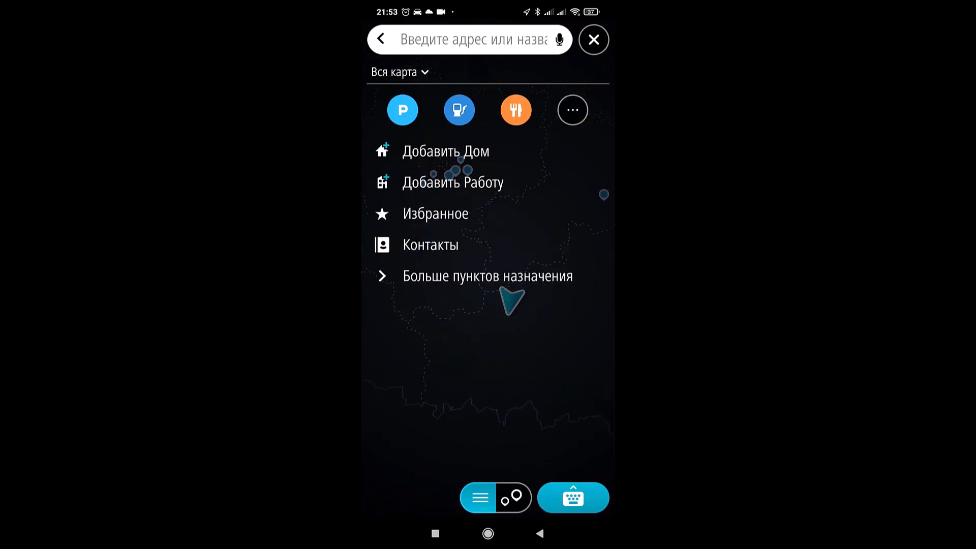
click(458, 110)
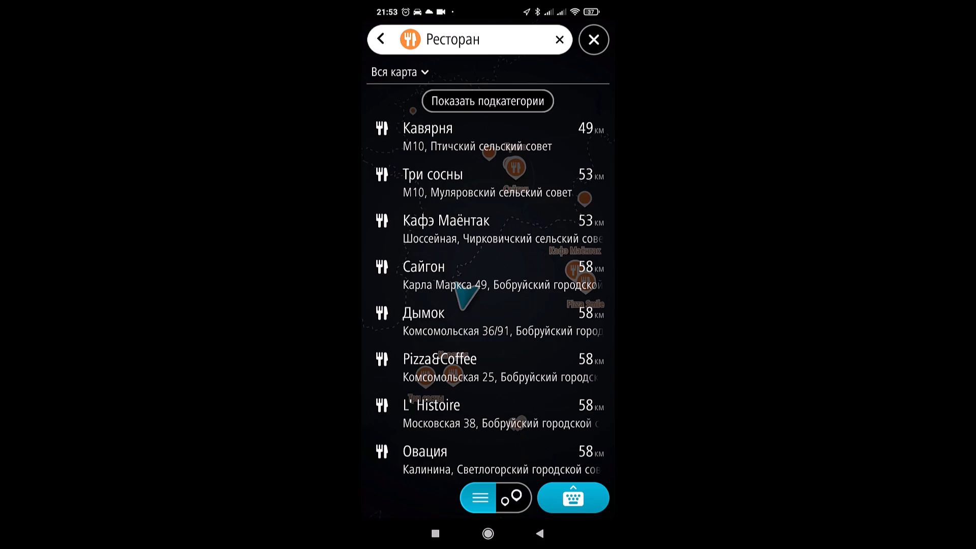
click(488, 100)
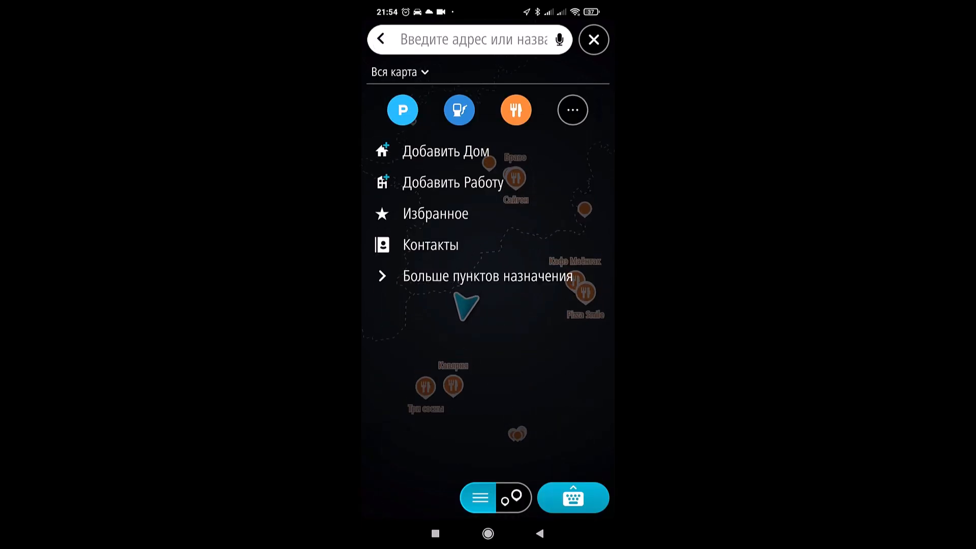
click(571, 110)
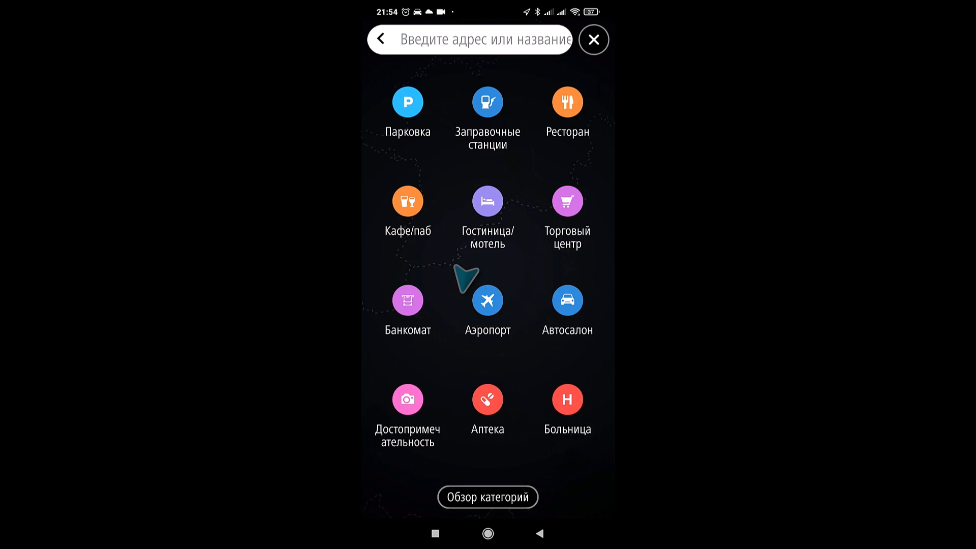
click(487, 300)
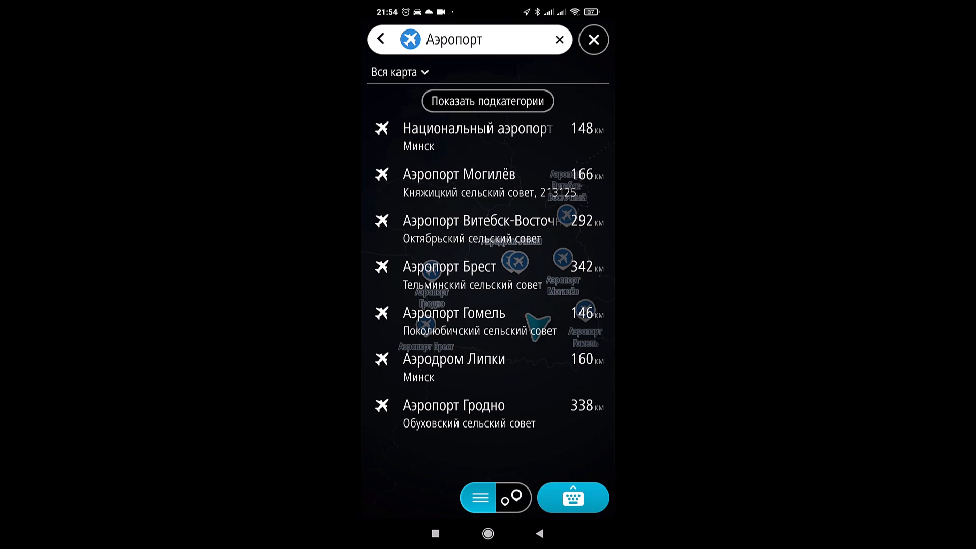
click(558, 39)
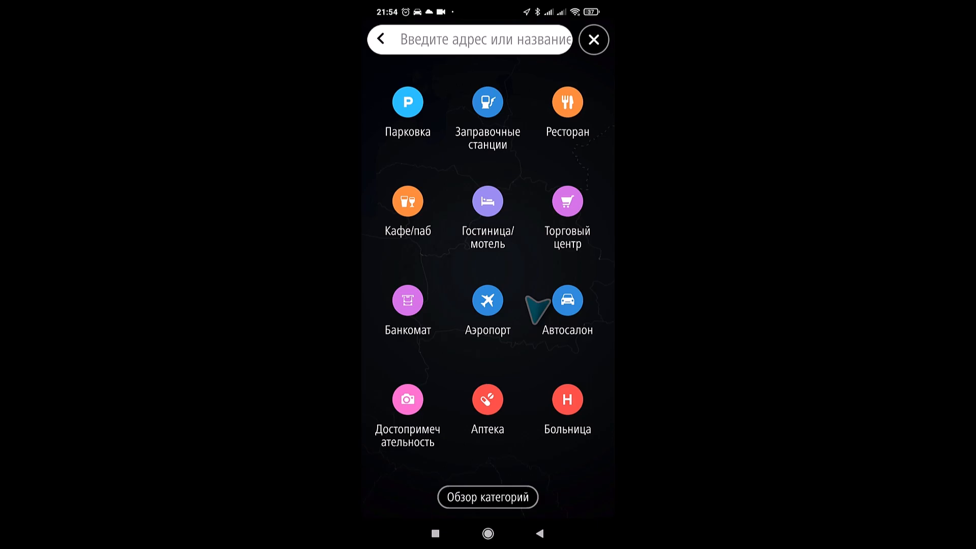
Scroll through the Обзор категорий list, then close search back to the map
click(488, 497)
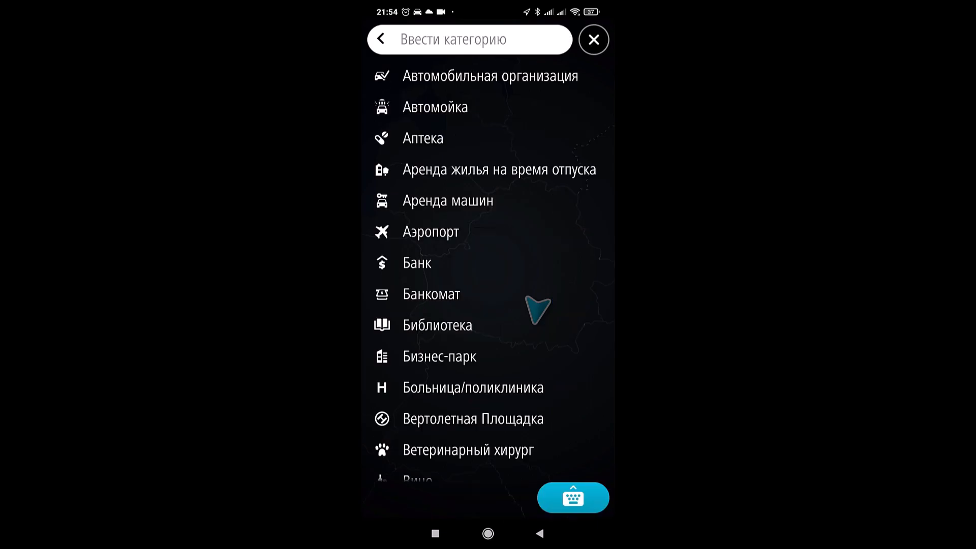
scroll(down, 3)
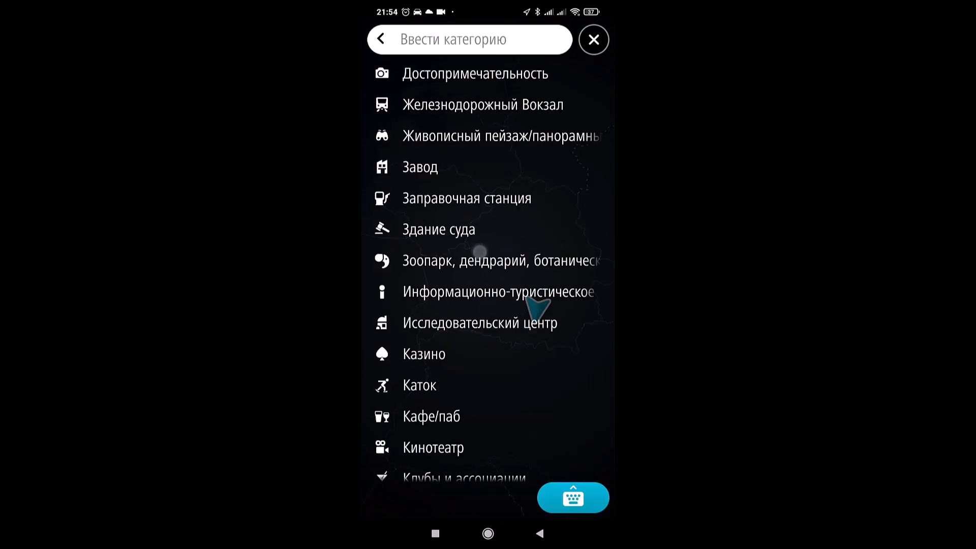
scroll(down, 3)
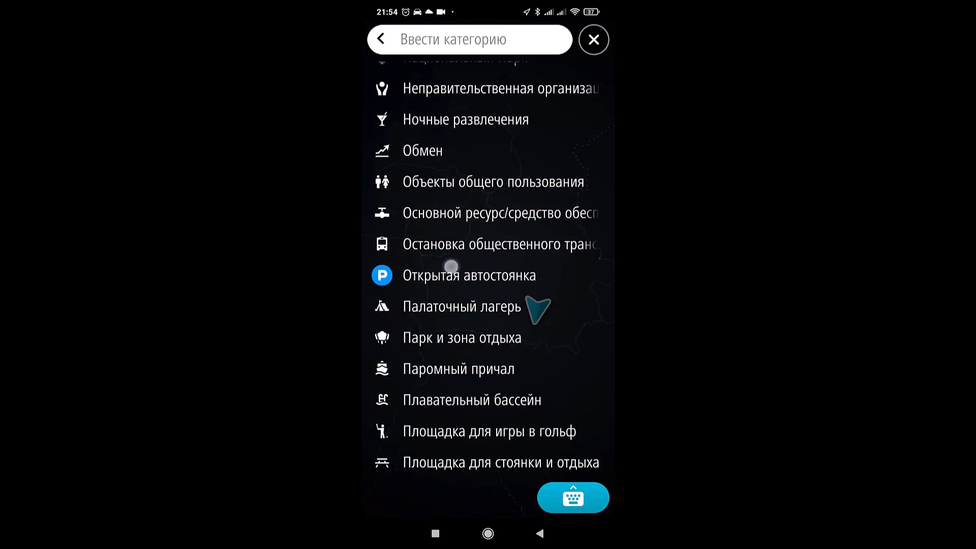
scroll(down, 3)
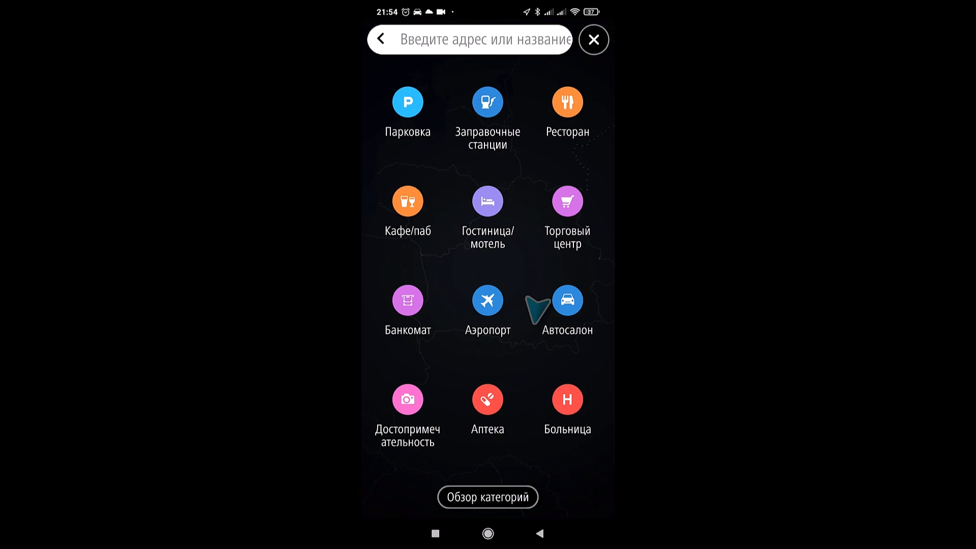
click(470, 39)
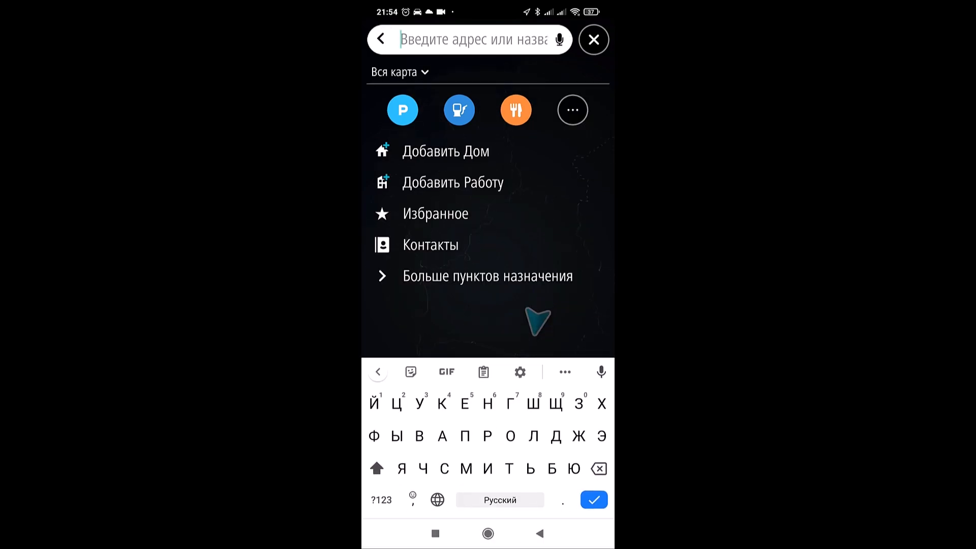
click(593, 39)
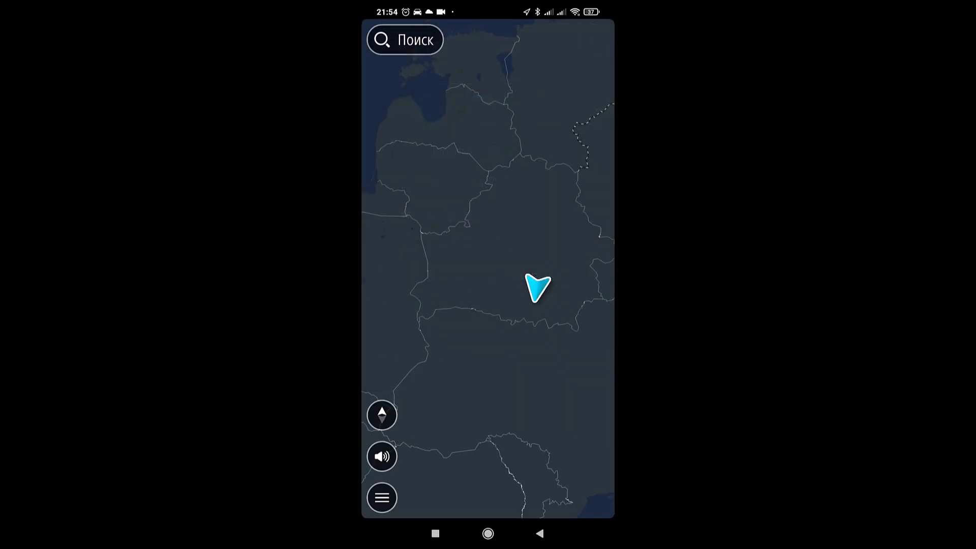
Search for Машерова 56 in Minsk and plan the 217 km route with alternatives
click(405, 39)
text(Минск)
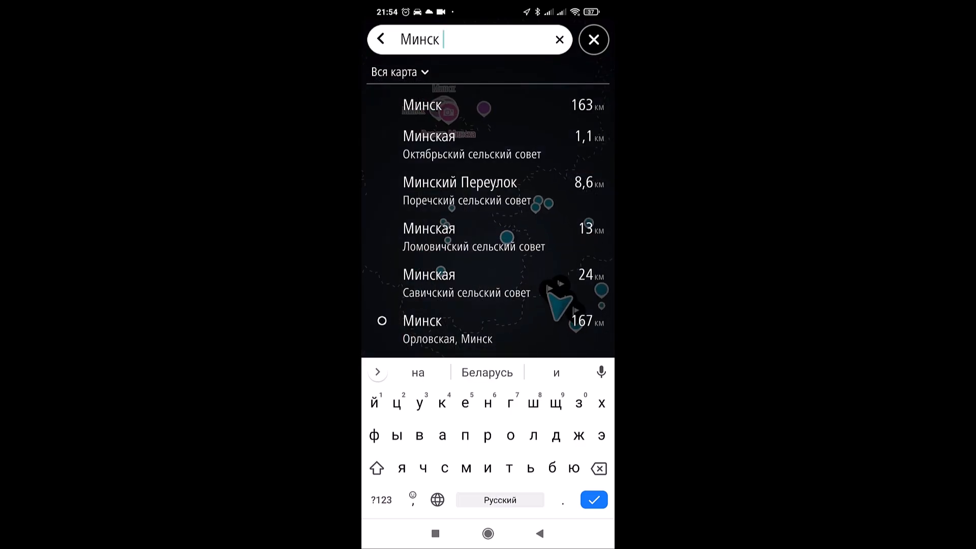
text(машерова)
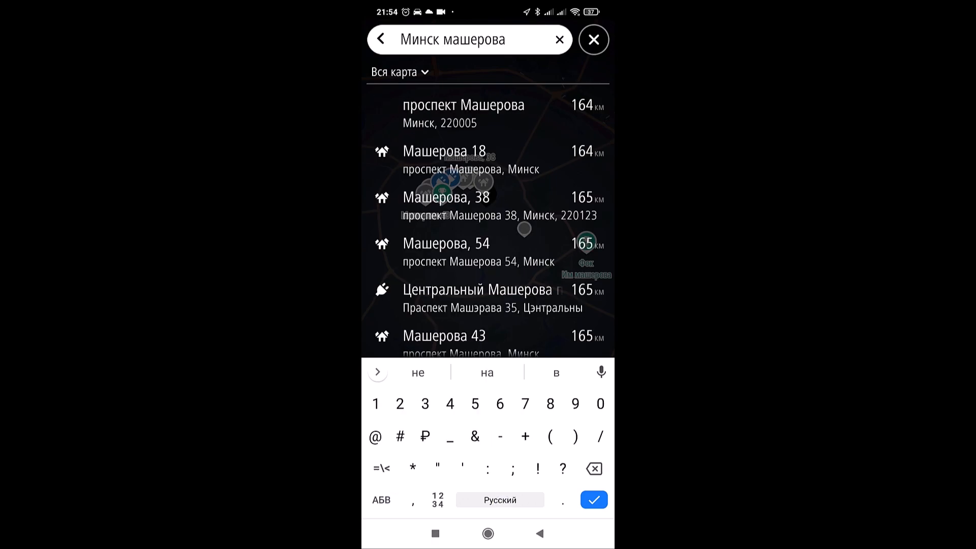
text(56)
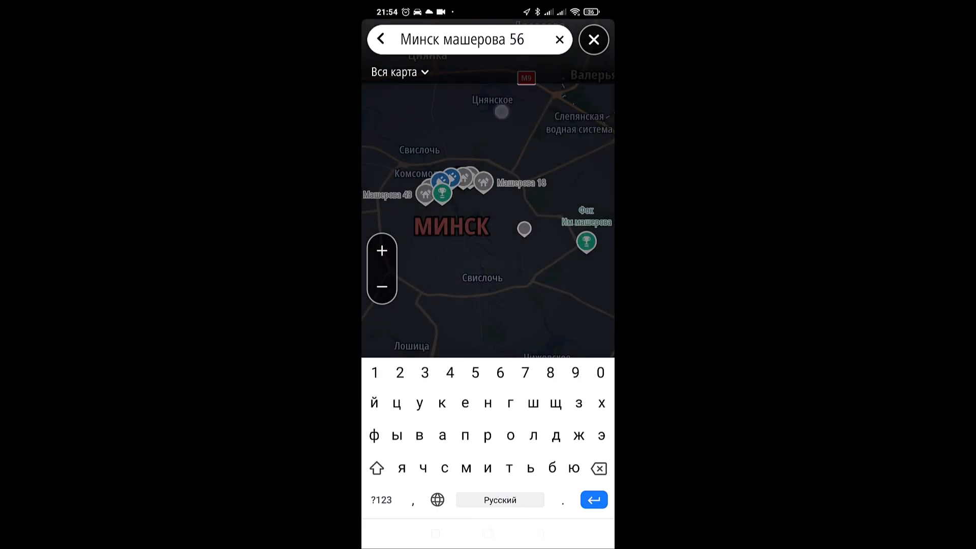
key(enter)
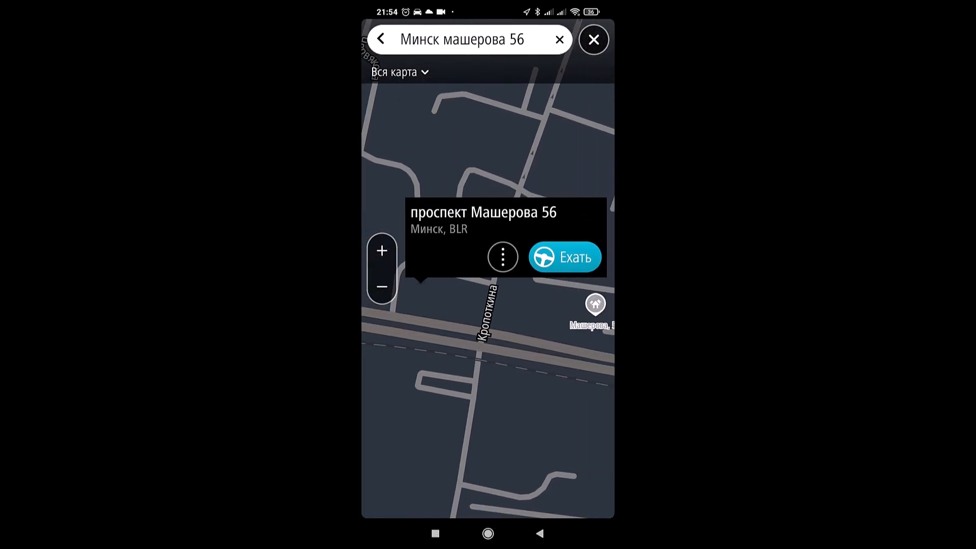
click(503, 256)
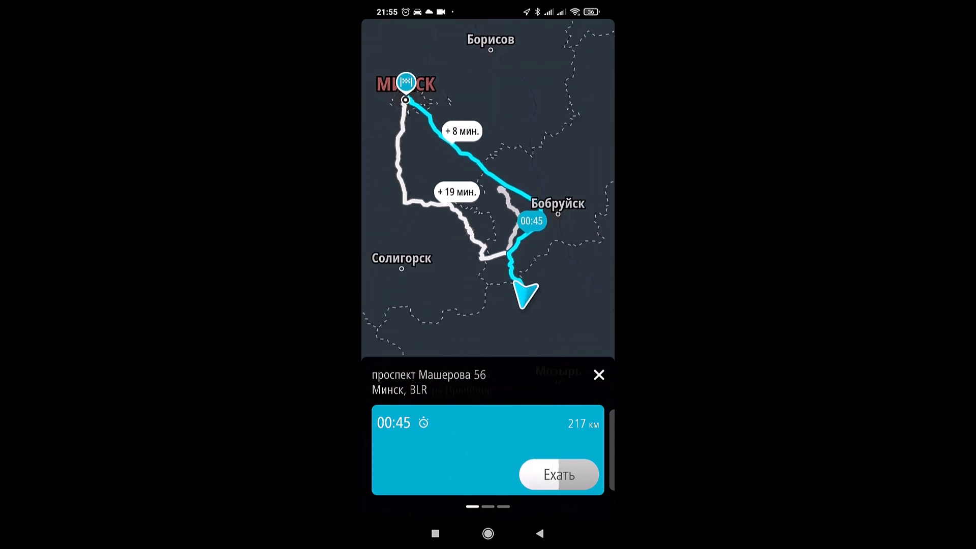
Start guidance on the planned route and accept the safety notice
click(558, 474)
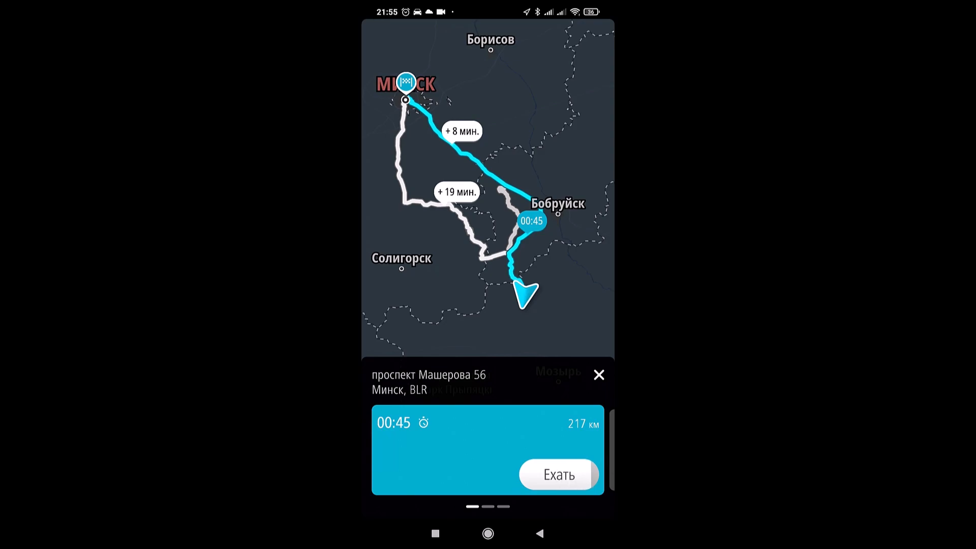
click(556, 473)
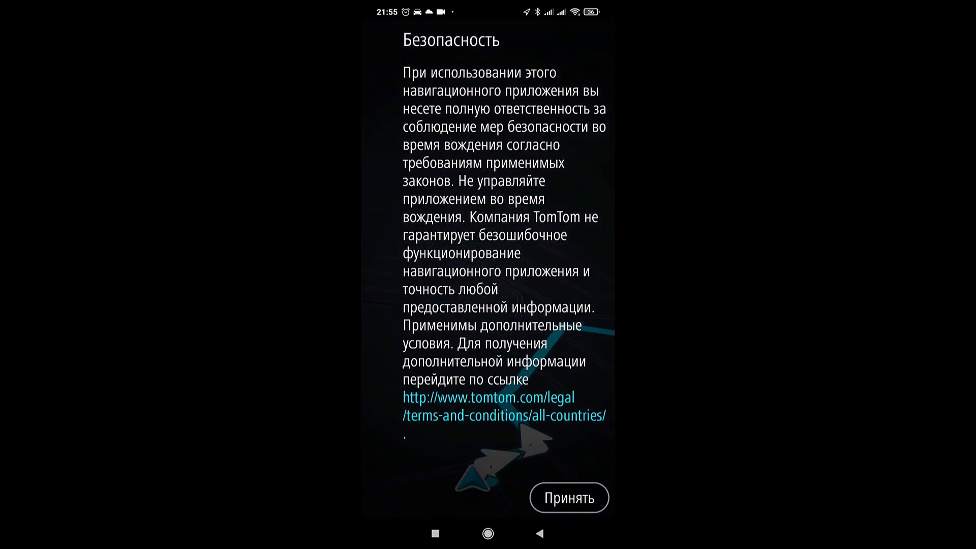
click(568, 497)
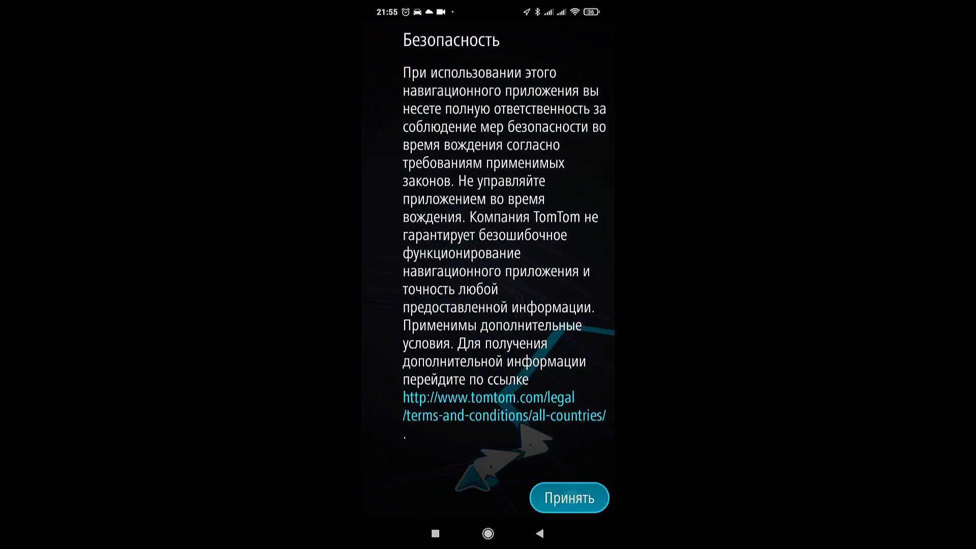
click(568, 497)
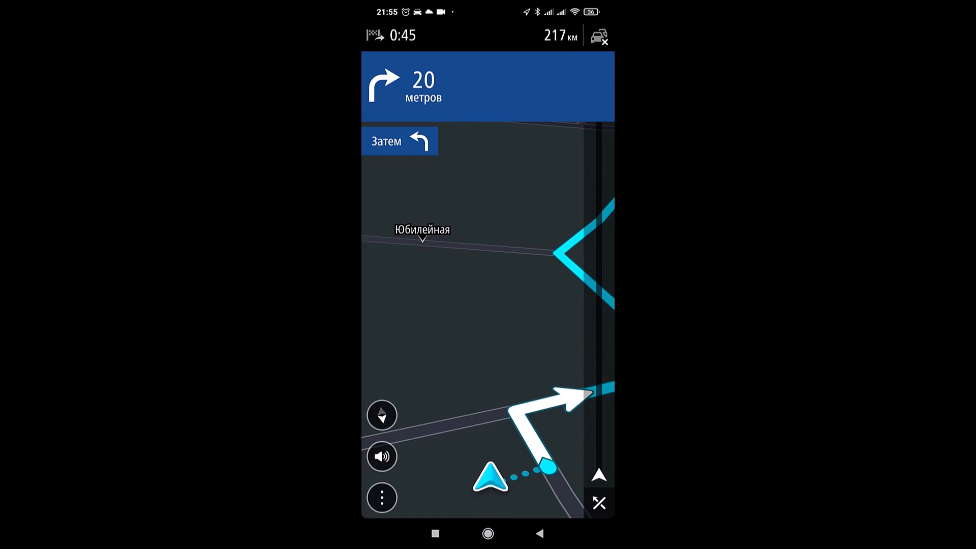
Cancel the first stop prompt, then stop navigation to return to the map
click(597, 503)
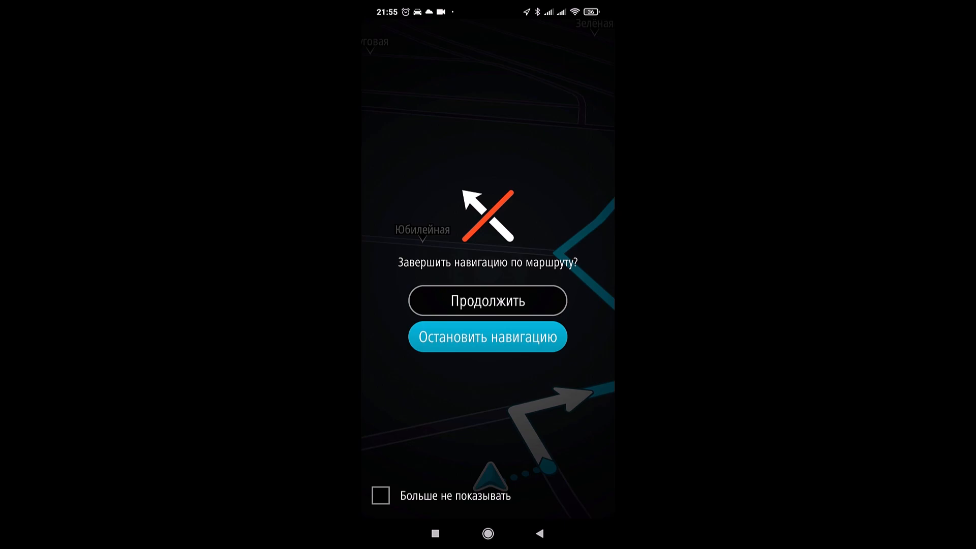
click(487, 301)
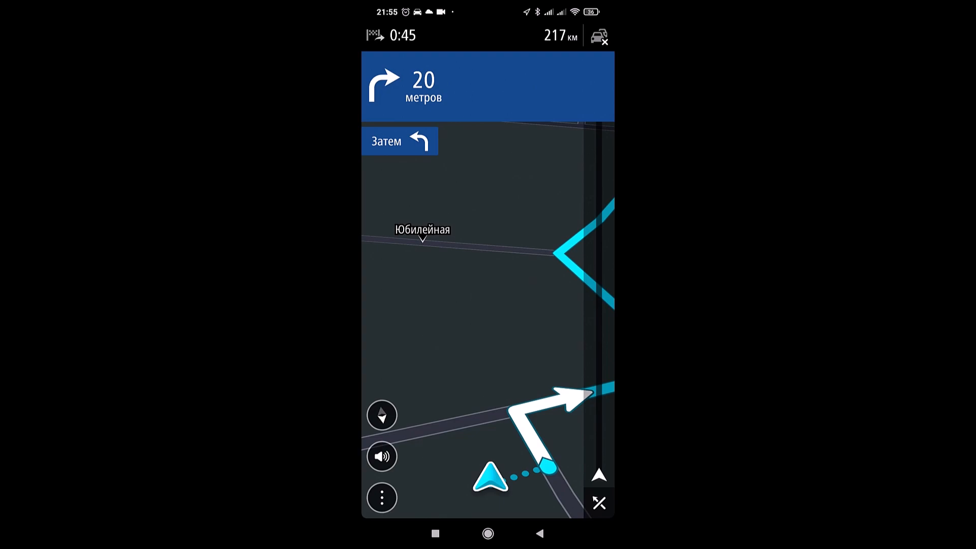
click(597, 502)
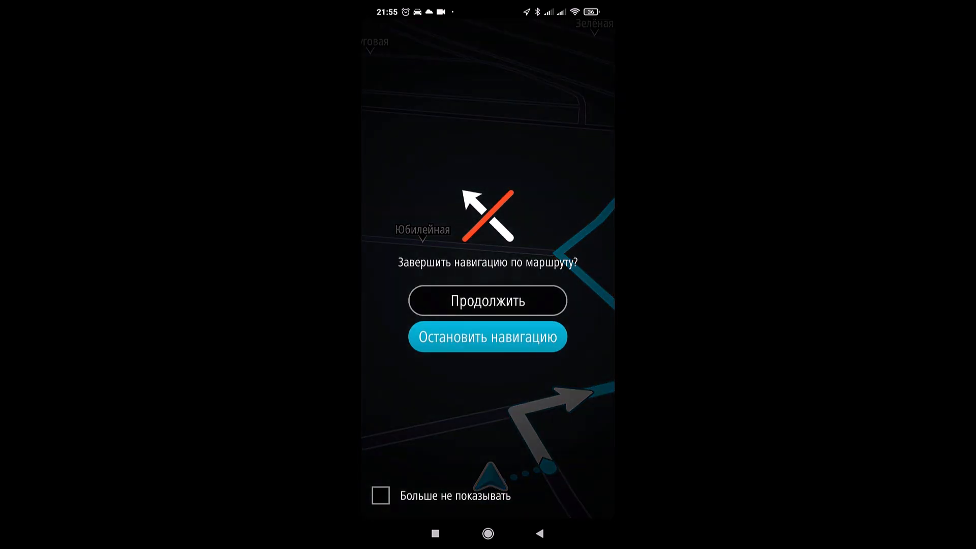
click(488, 336)
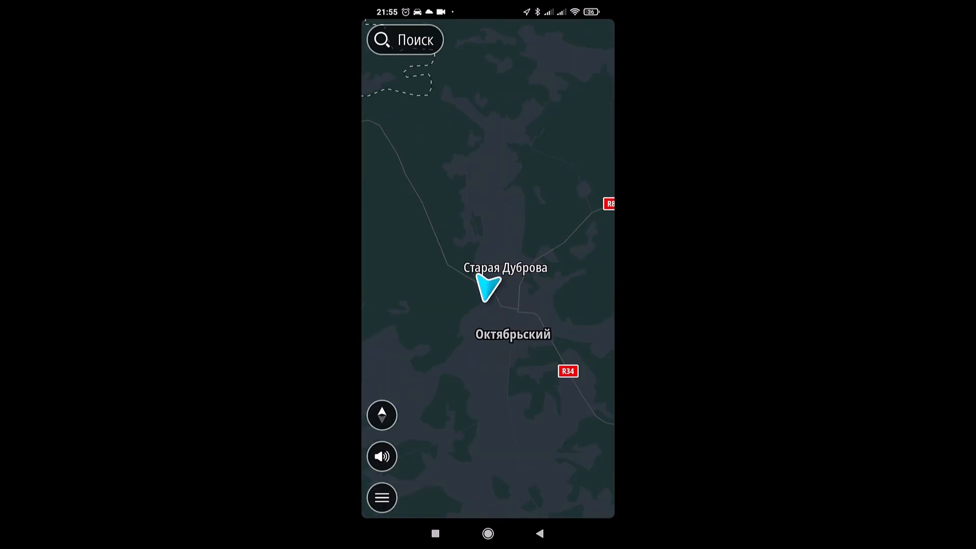
click(406, 40)
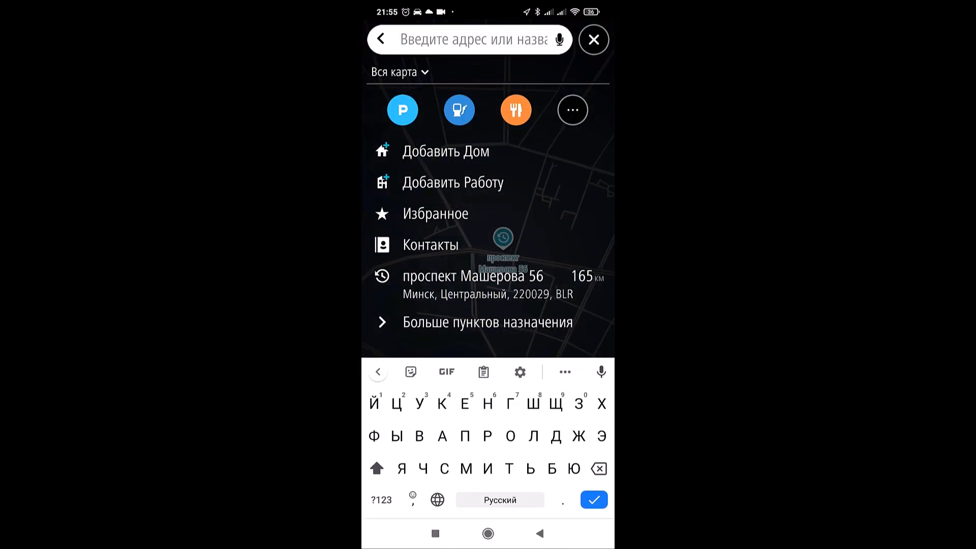
click(473, 276)
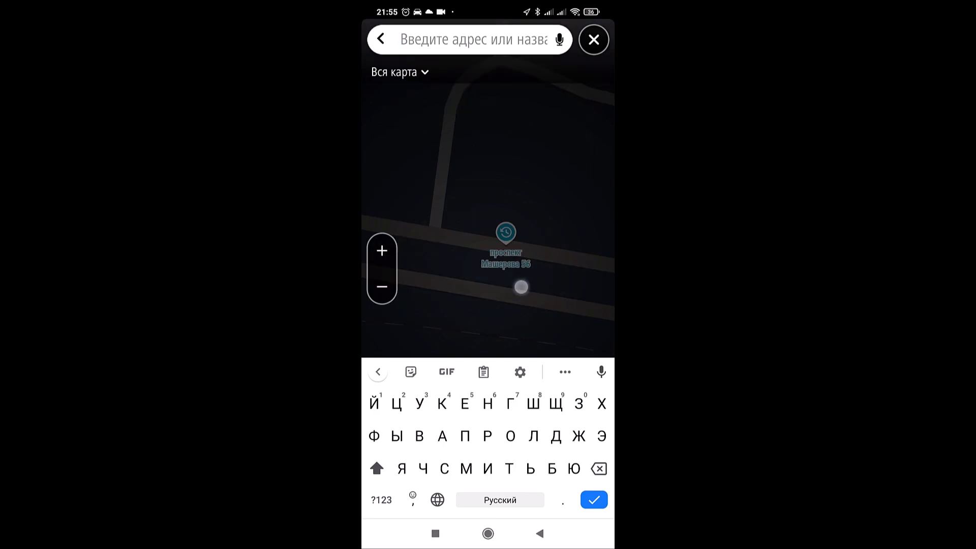
click(505, 241)
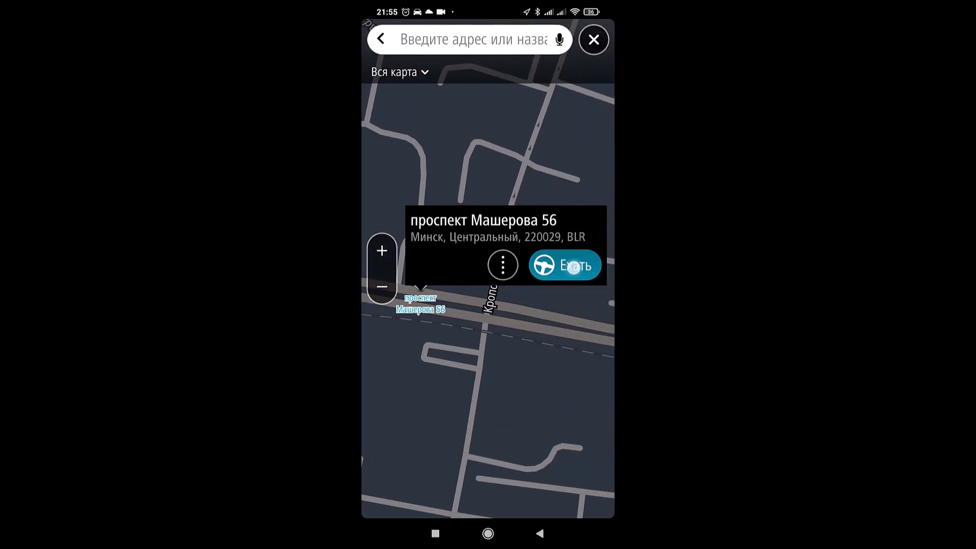
click(564, 264)
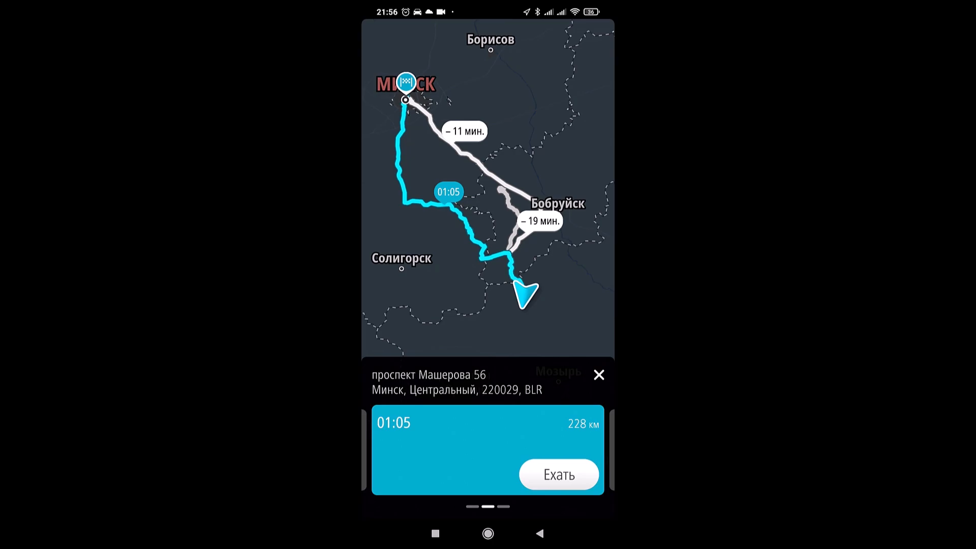
click(557, 474)
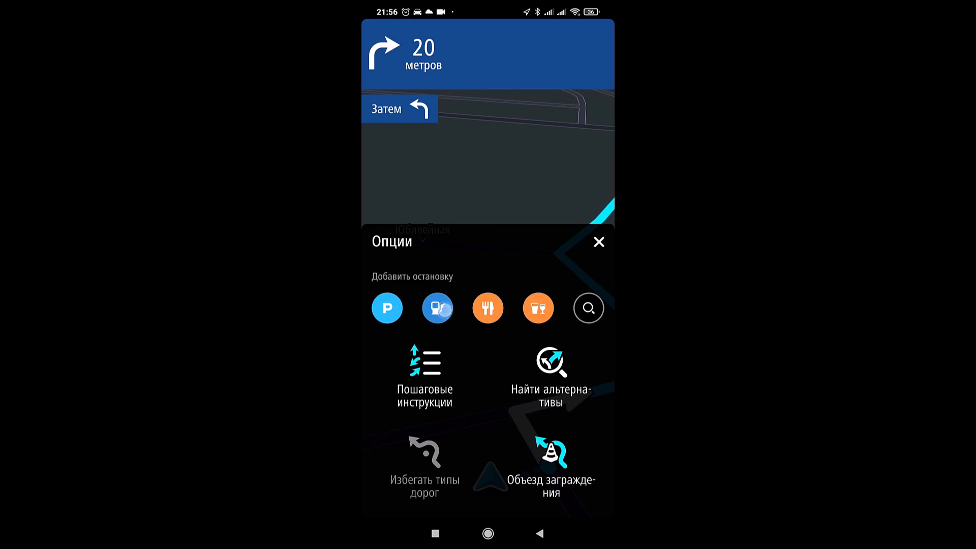
Close the fuel station search, browse alternative routes, and keep the current route
click(437, 308)
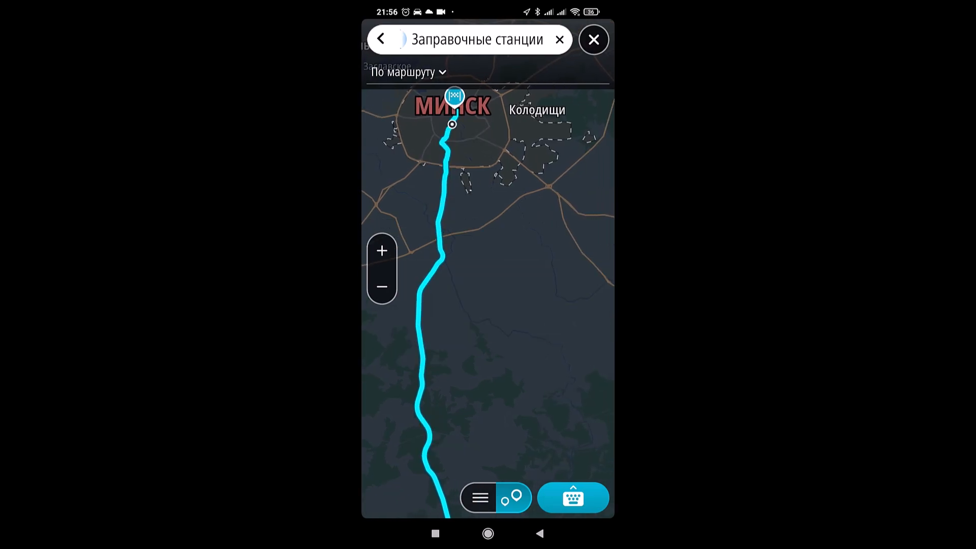
click(592, 39)
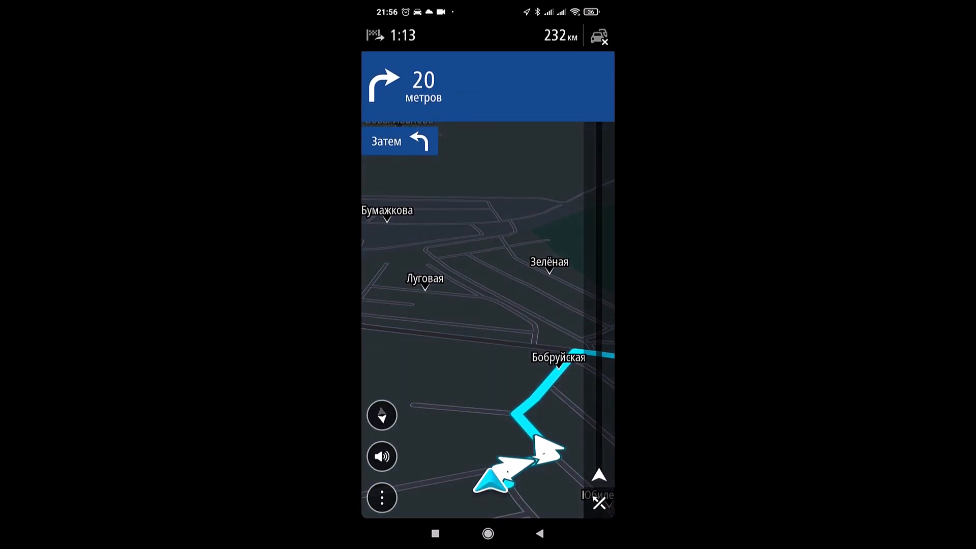
click(382, 497)
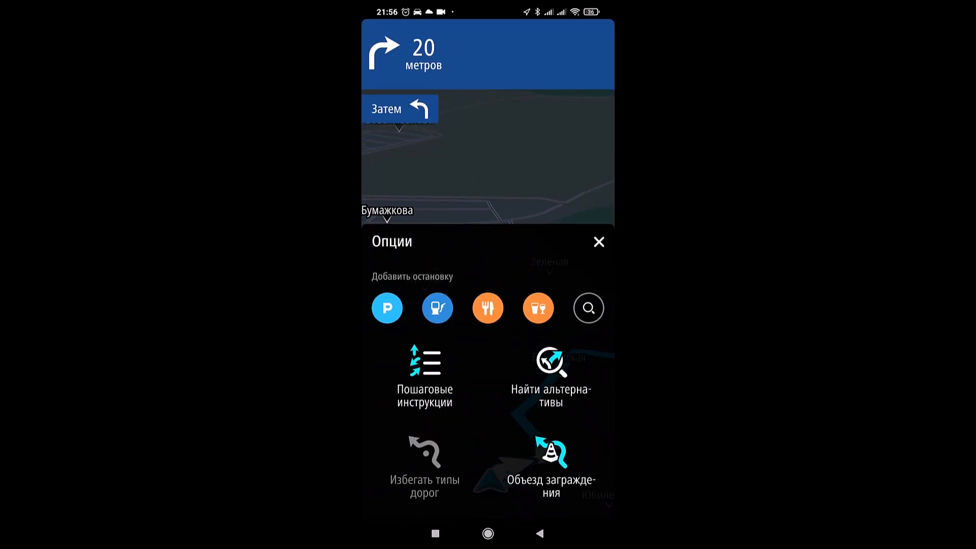
click(550, 373)
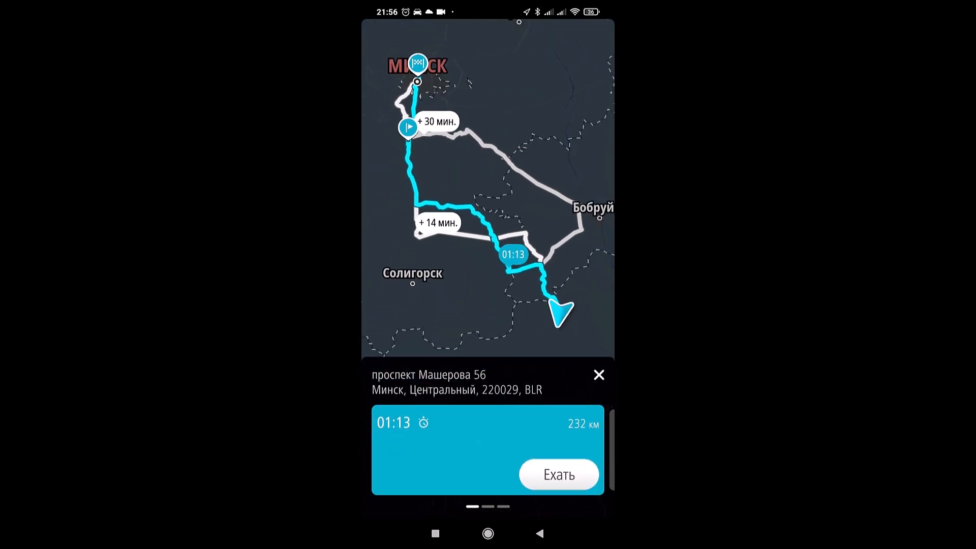
scroll(left, 3)
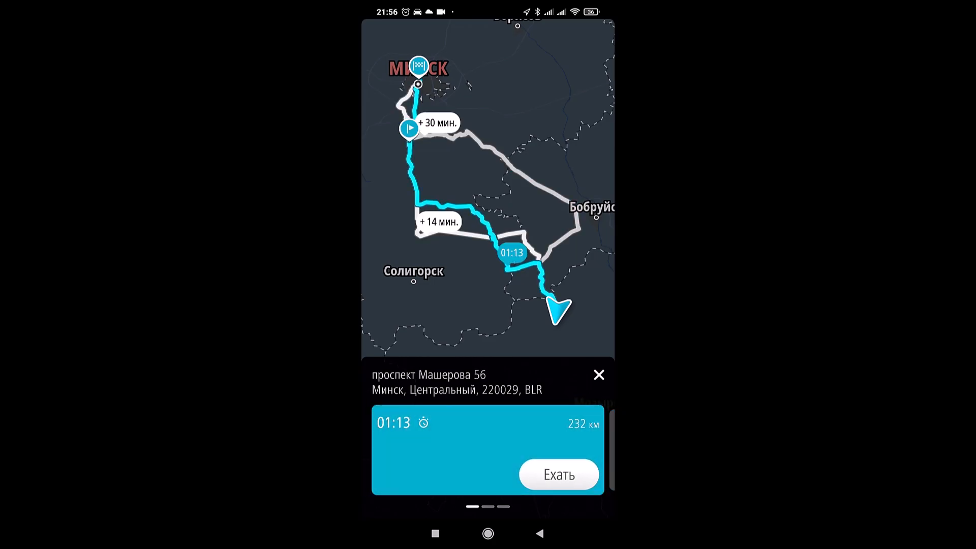
click(558, 474)
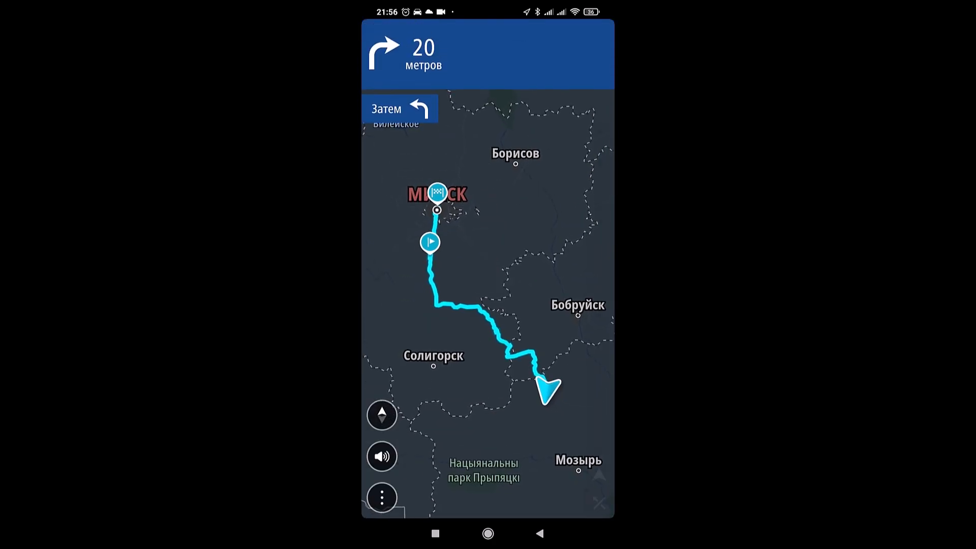
Play the route preview simulation, then stop it from the route options
click(382, 498)
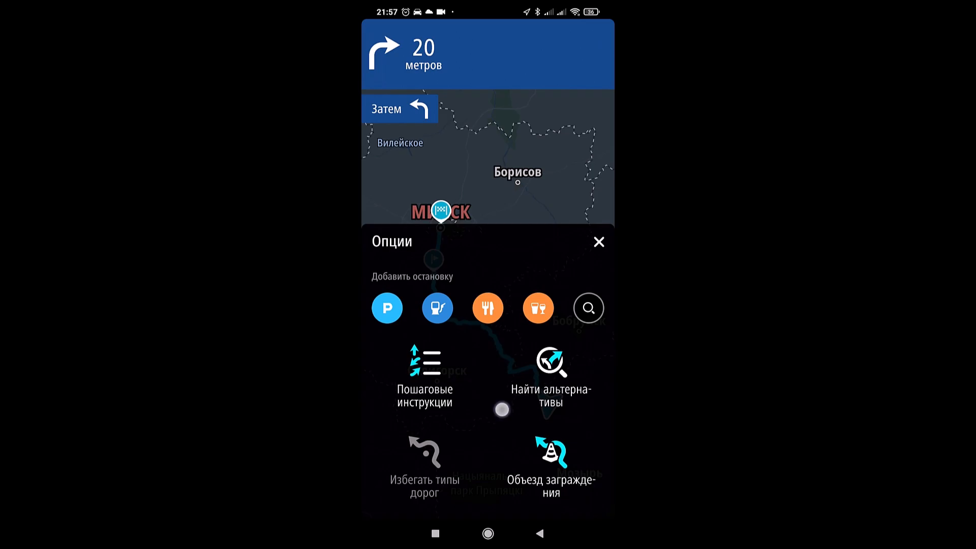
scroll(down, 3)
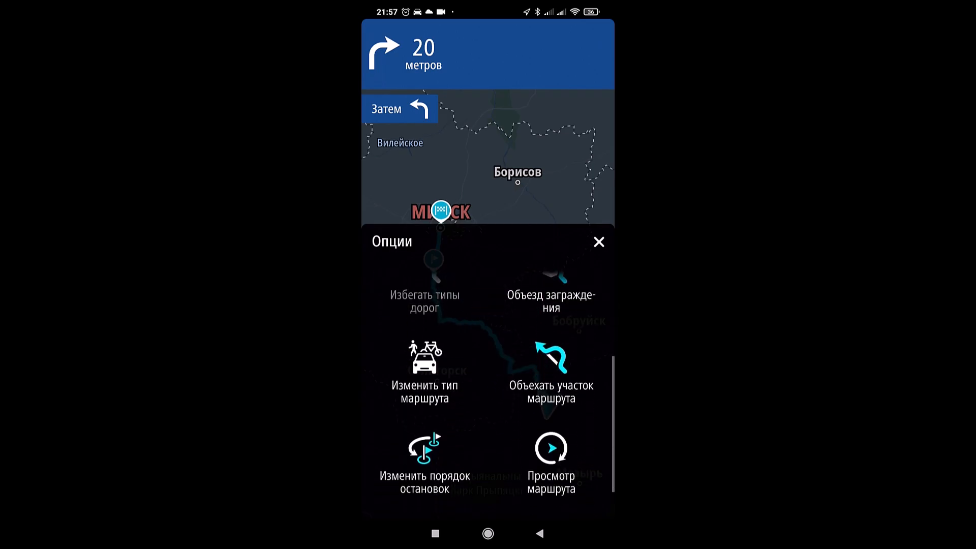
click(423, 370)
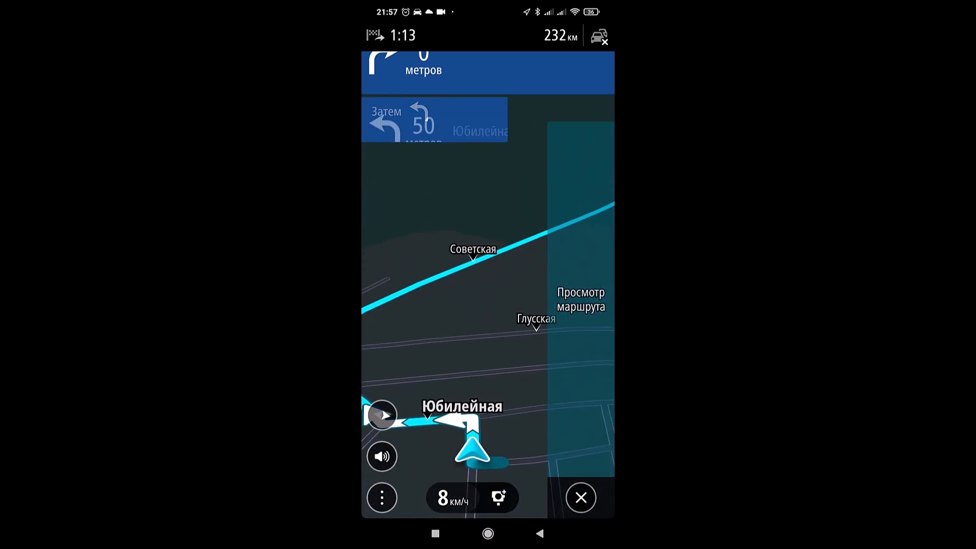
click(381, 497)
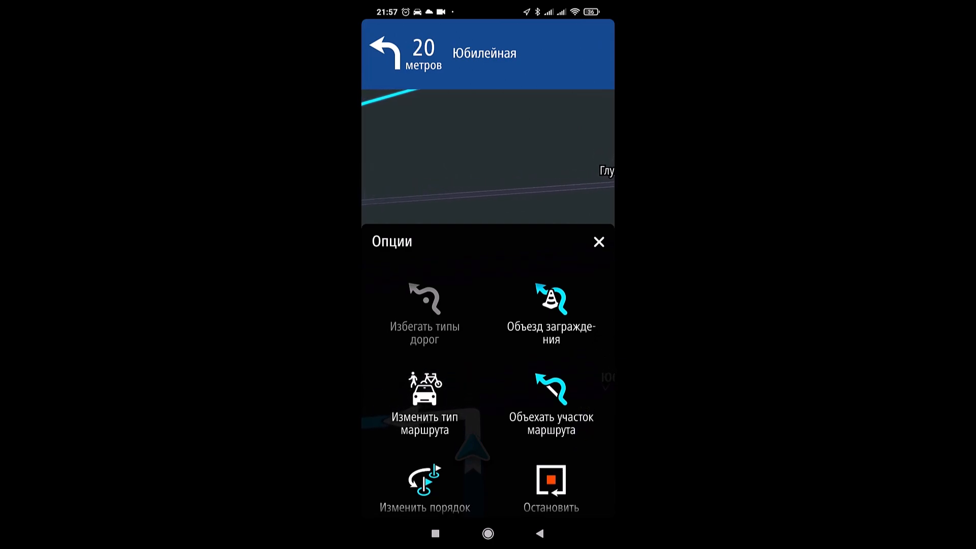
click(424, 485)
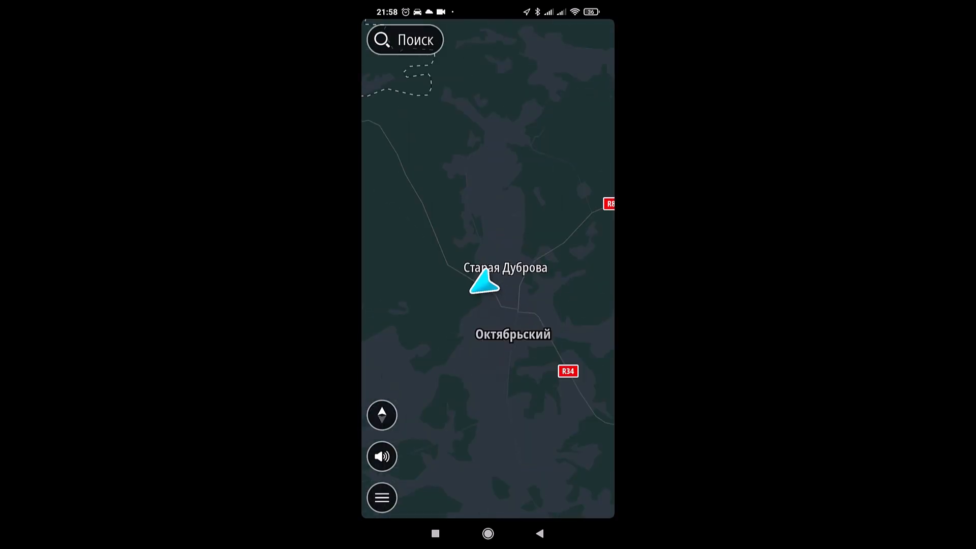
Close the search screen and open the main menu from the map
click(380, 497)
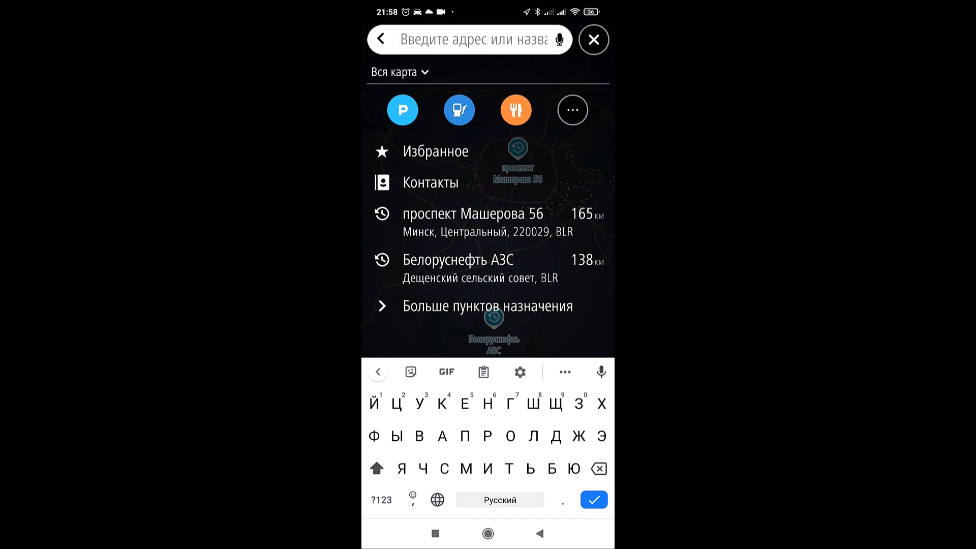
click(593, 39)
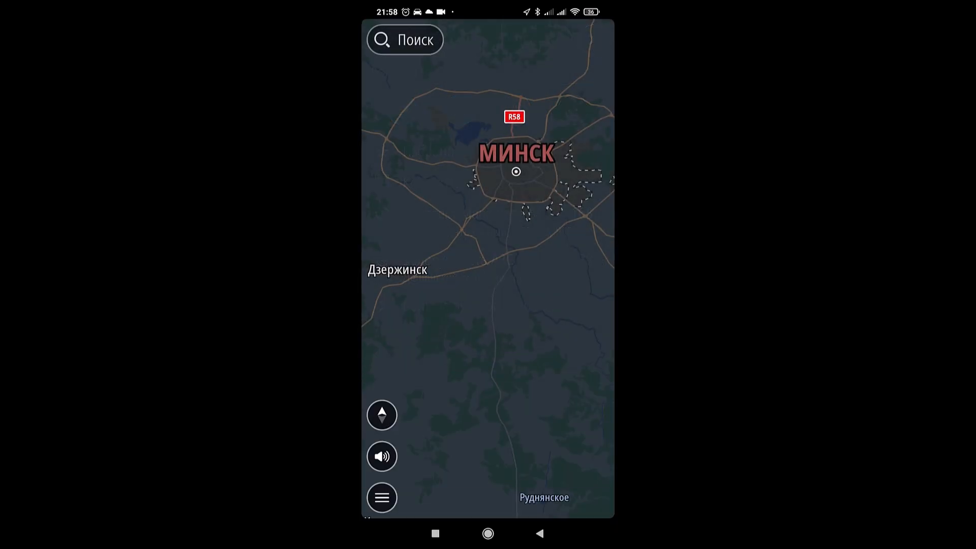
click(381, 497)
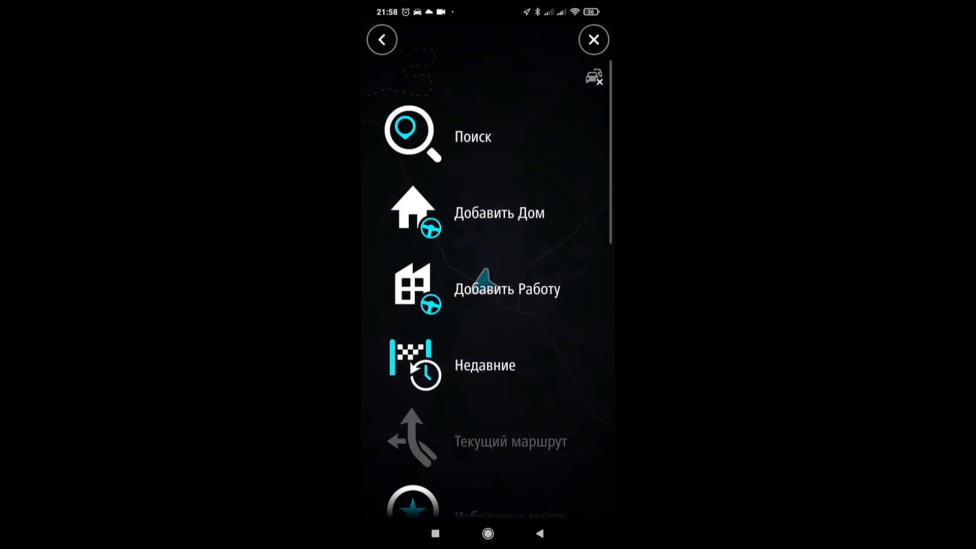
click(473, 136)
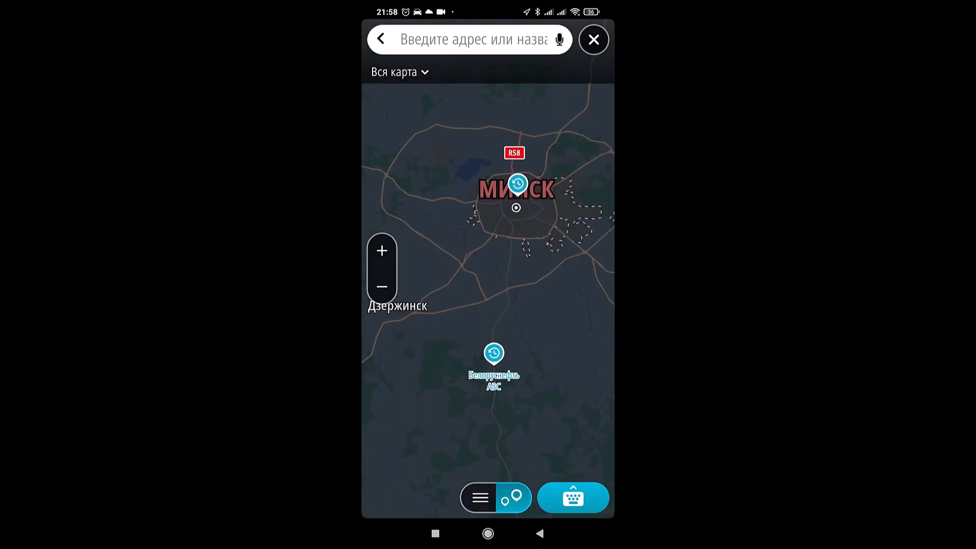
click(469, 40)
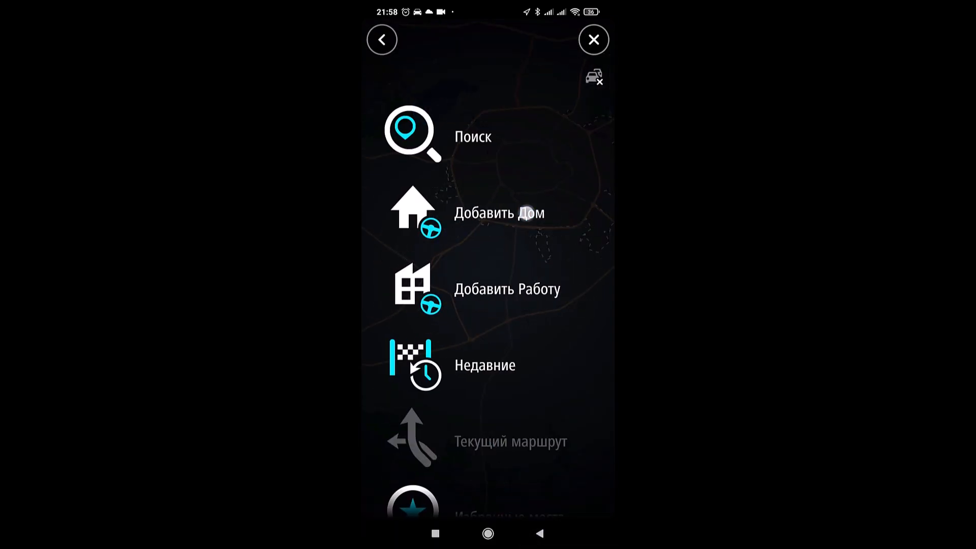
click(498, 213)
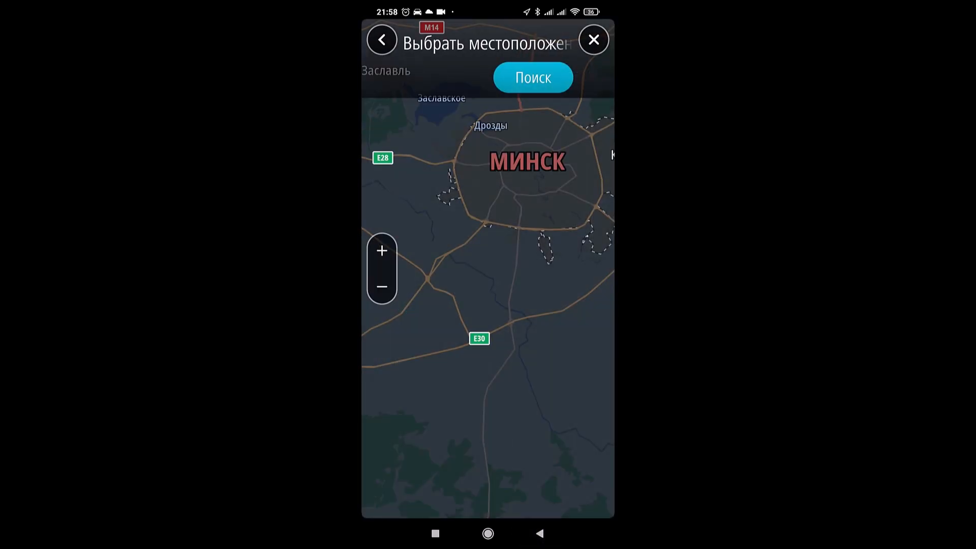
click(382, 39)
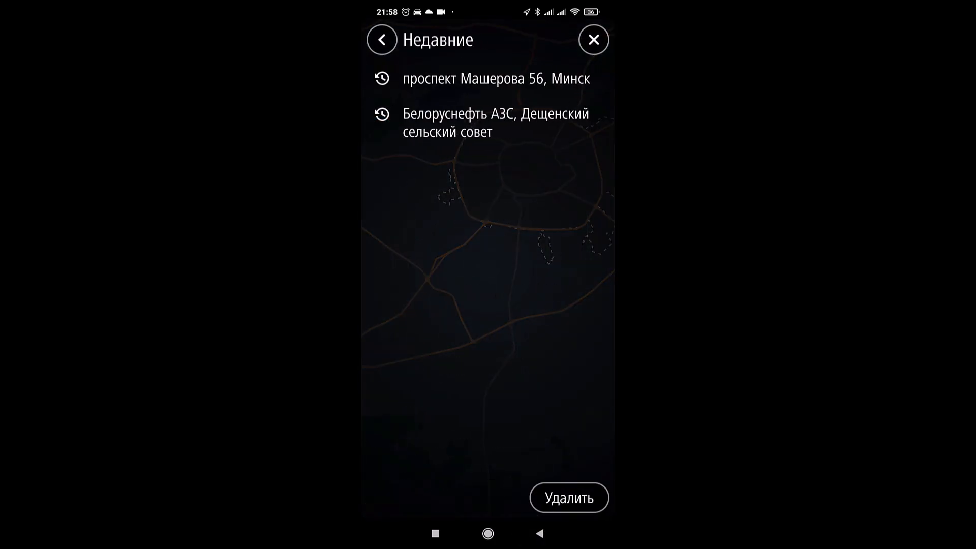
click(382, 39)
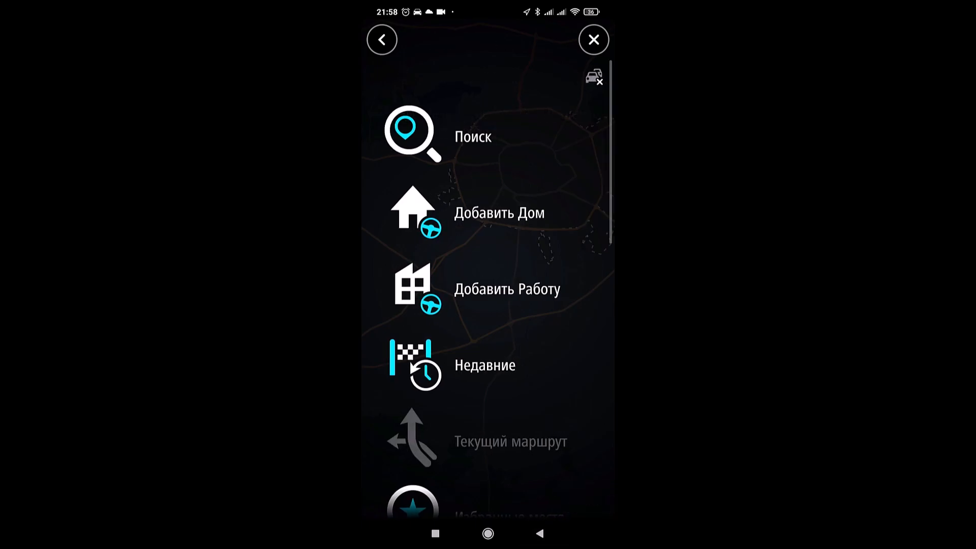
scroll(down, 3)
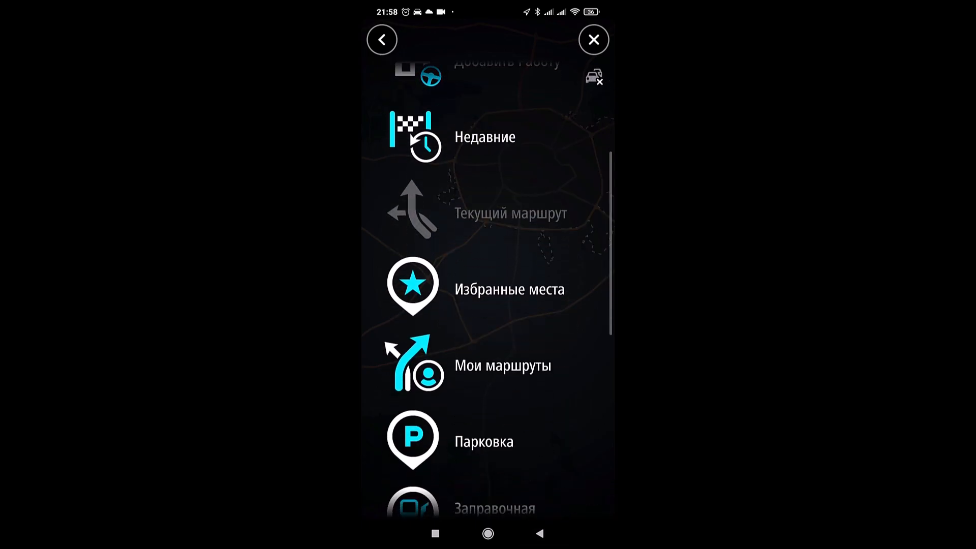
click(509, 289)
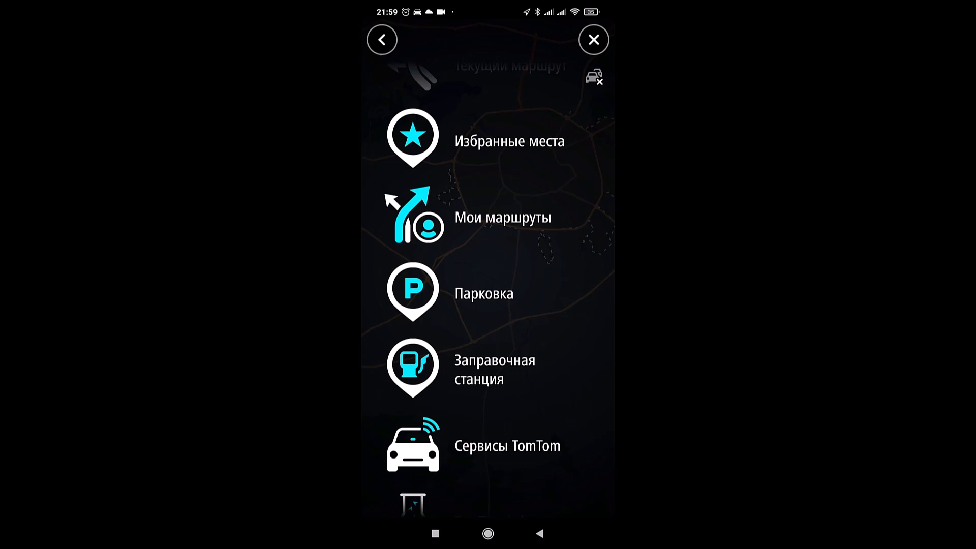
click(508, 446)
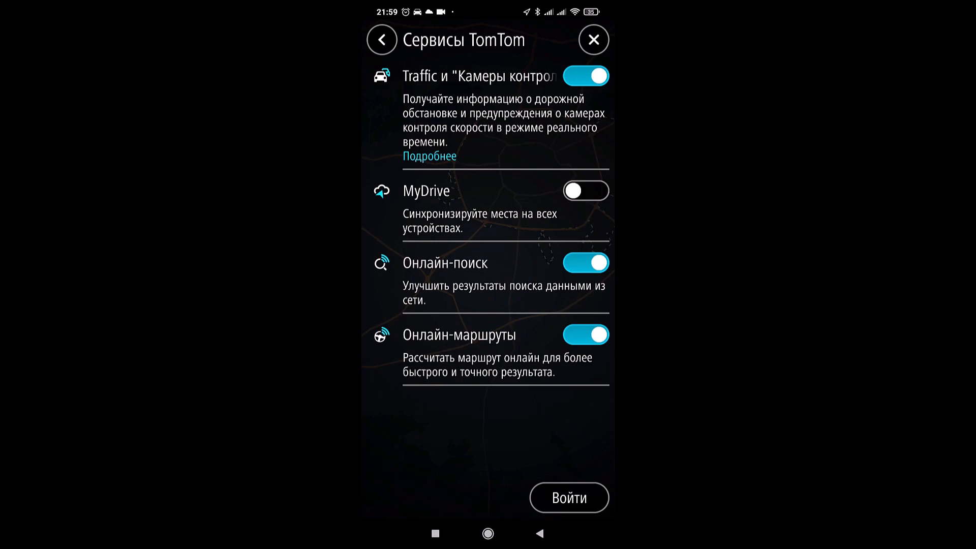
click(382, 39)
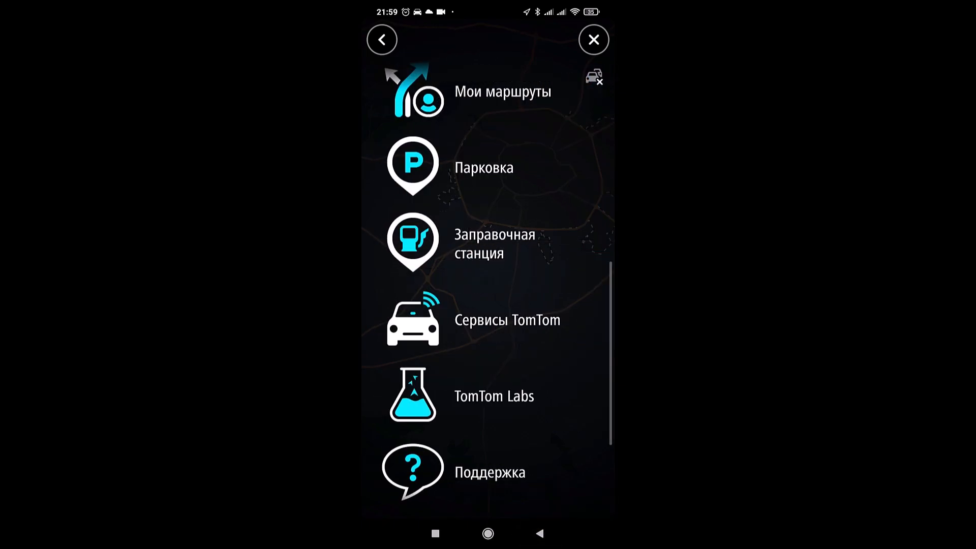
click(493, 396)
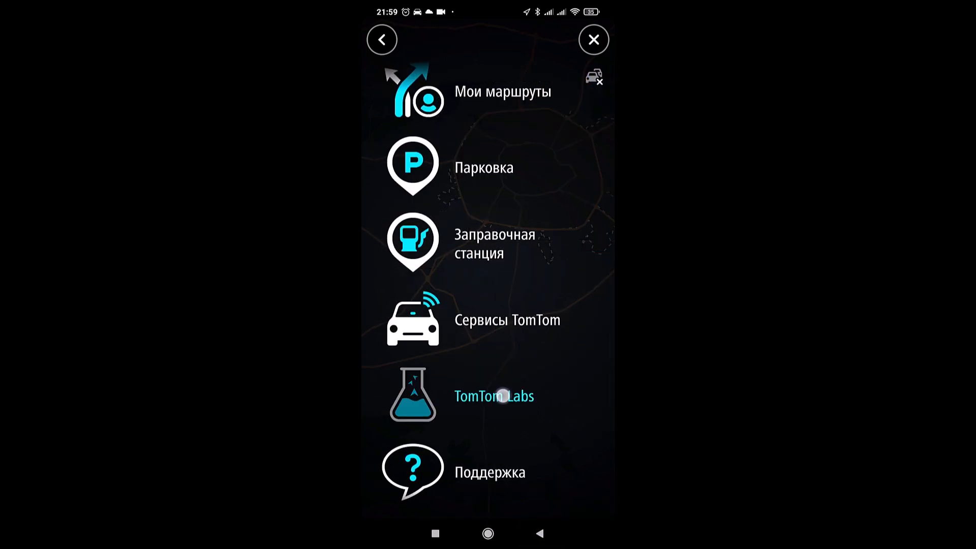
click(493, 396)
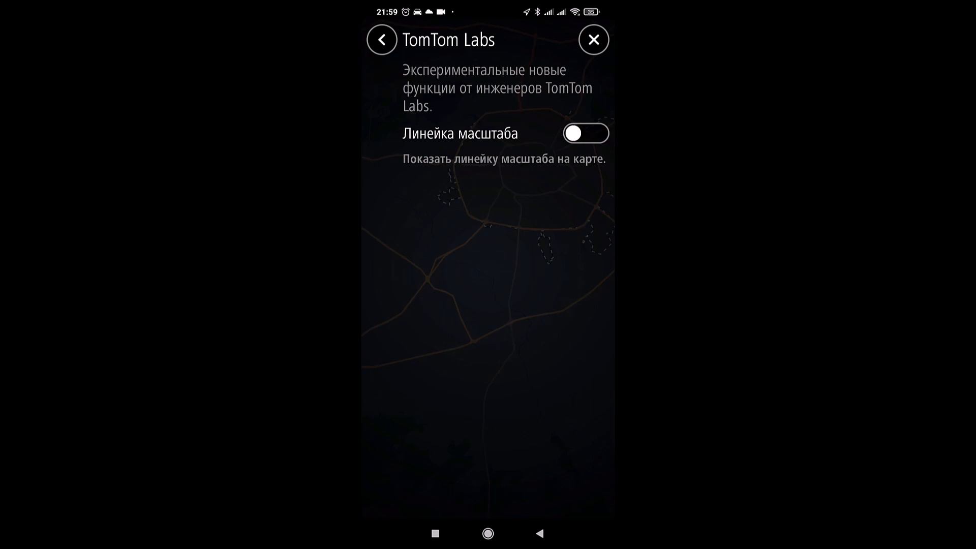
click(381, 39)
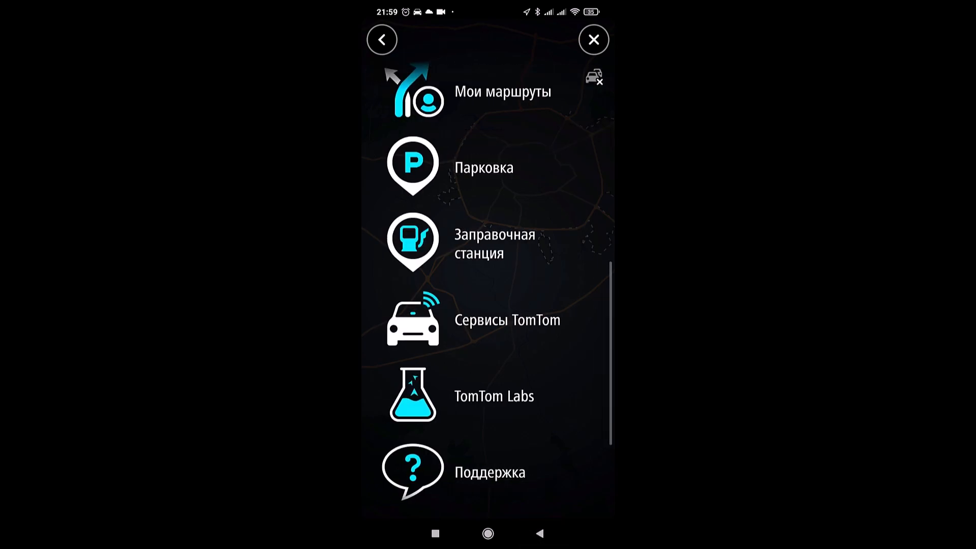
click(489, 472)
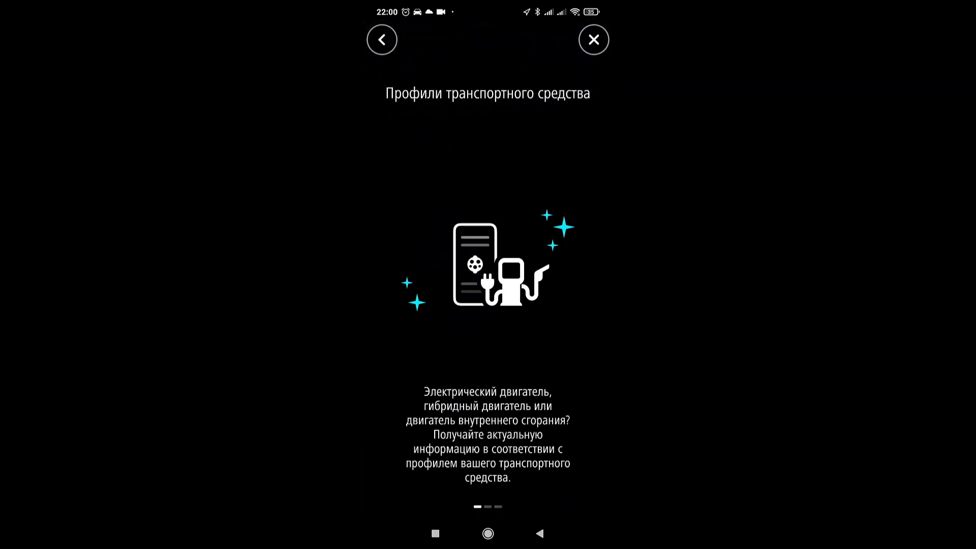
scroll(left, 3)
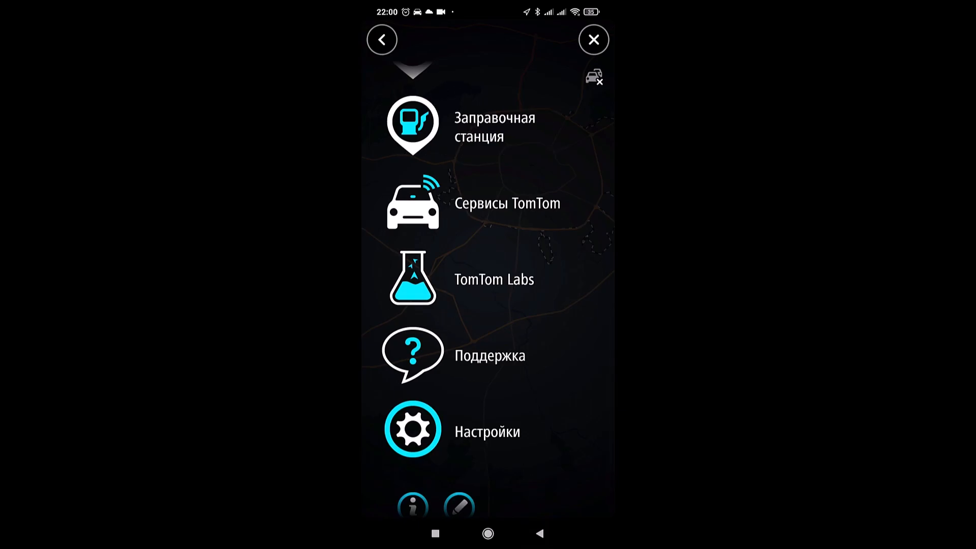
Open Карта и отображение and view the show-on-map and arrival information options
click(413, 429)
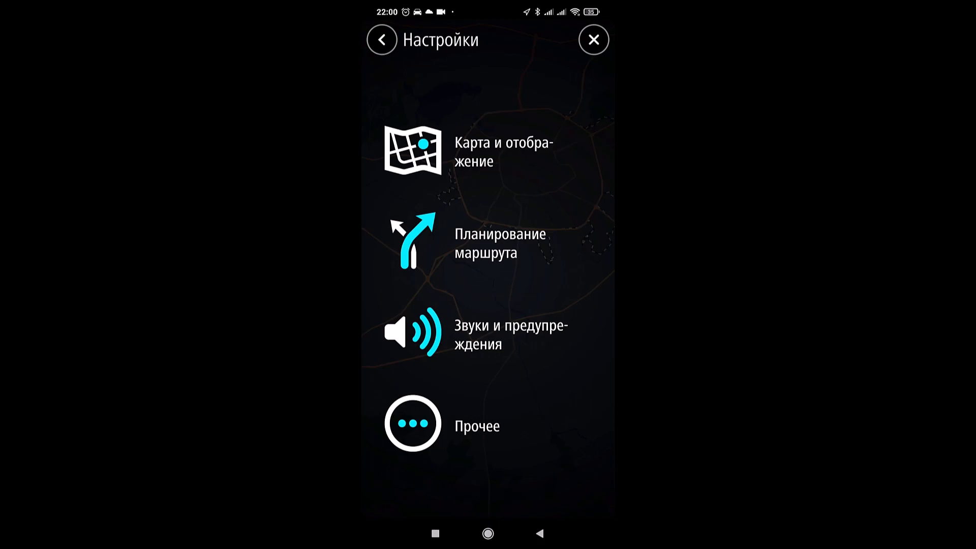
click(498, 151)
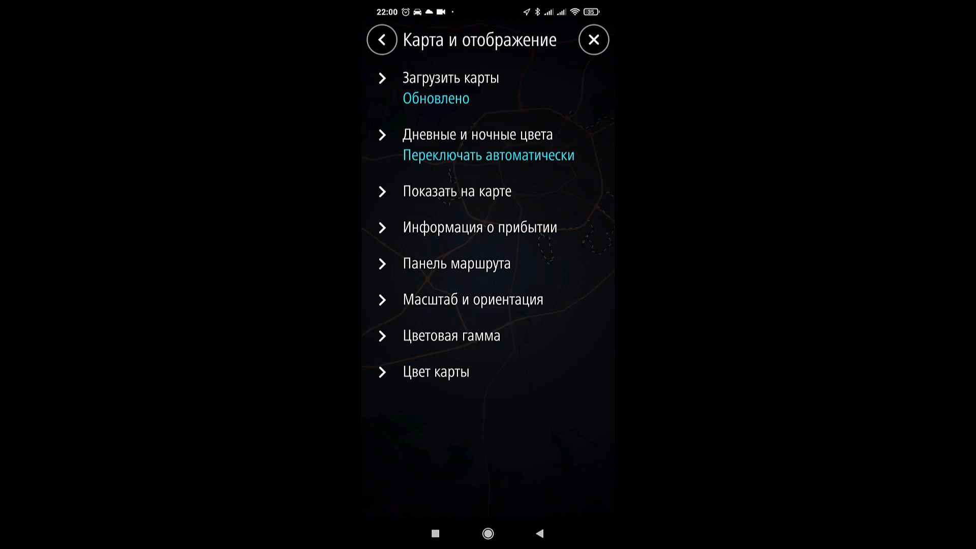
click(457, 191)
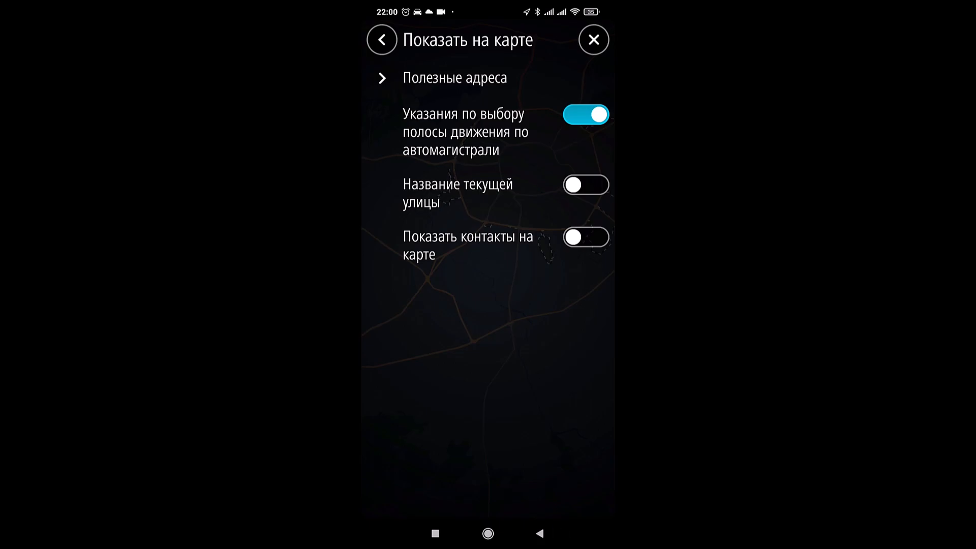
click(381, 39)
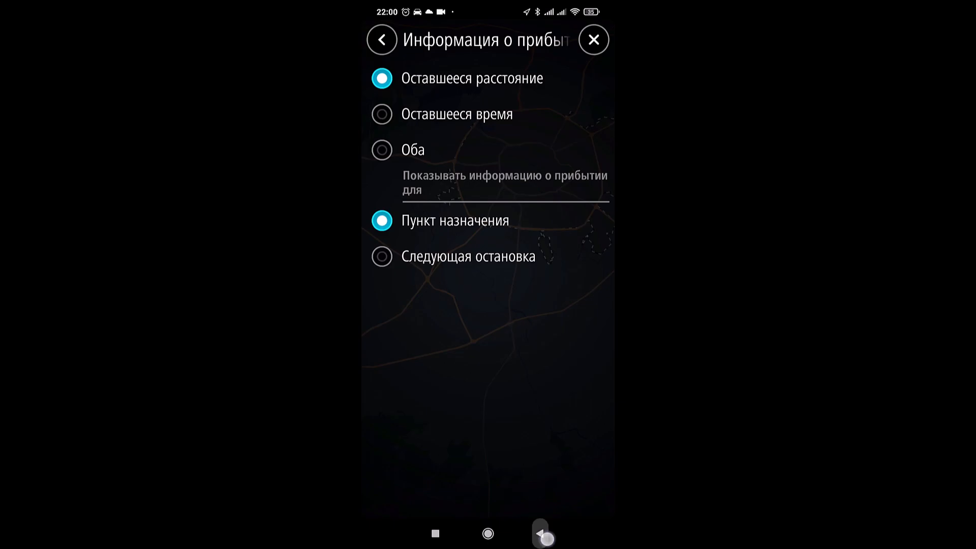
click(381, 39)
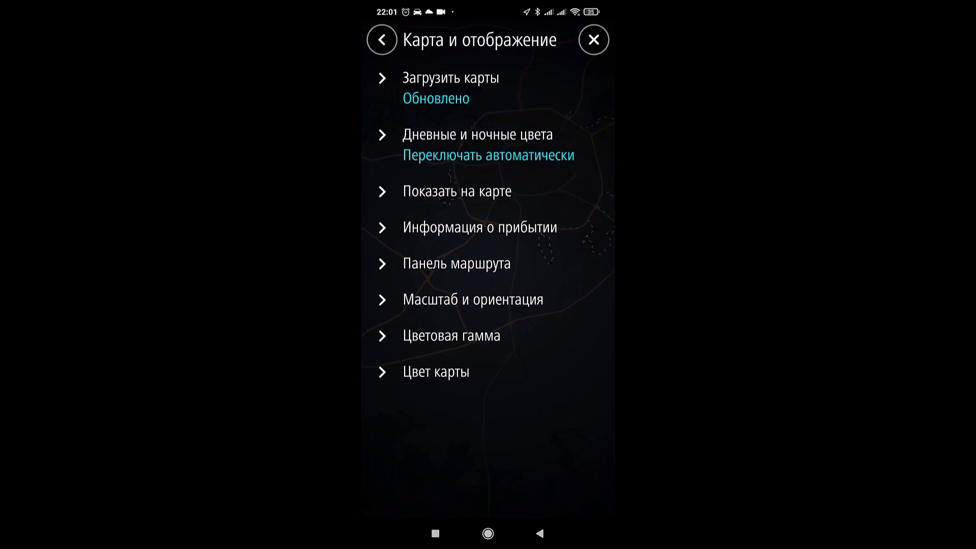
View the route bar and the scale and orientation options
click(457, 264)
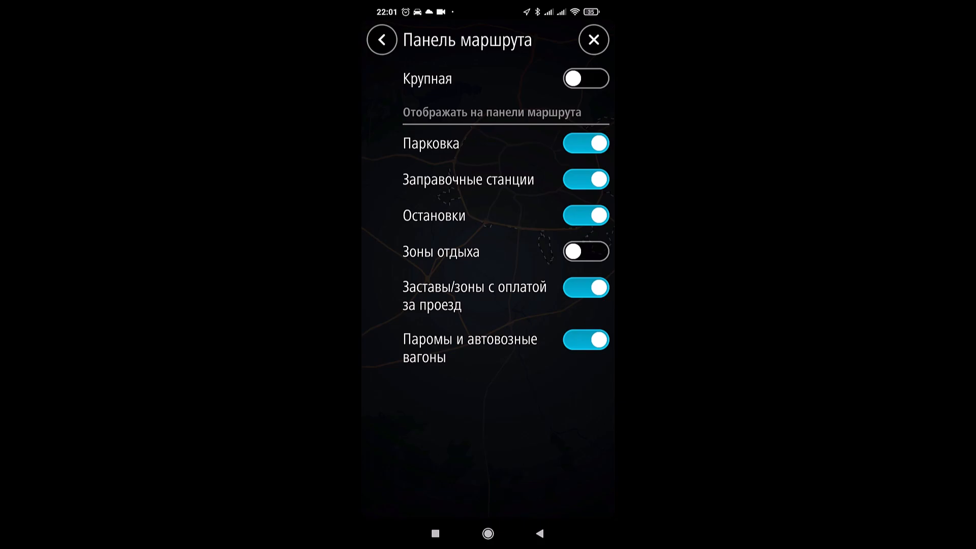
click(382, 39)
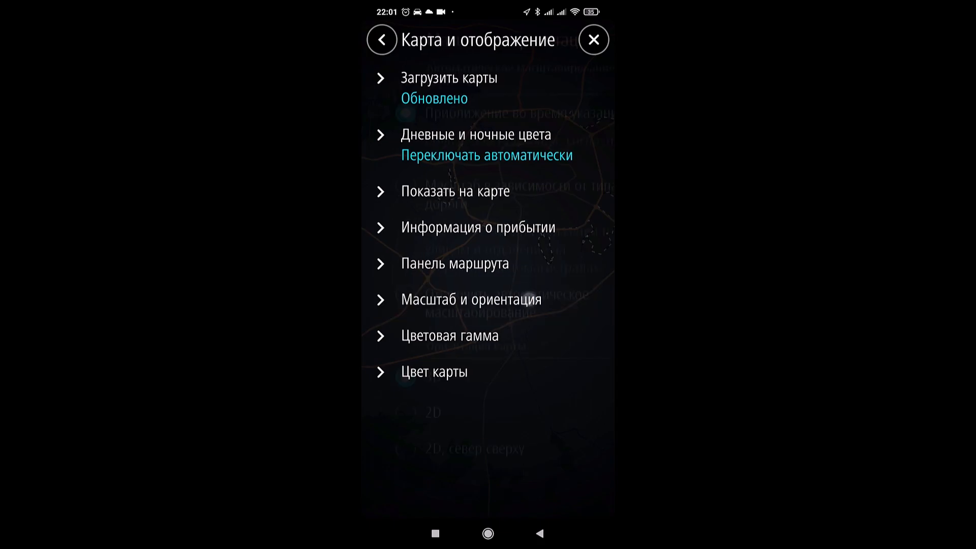
click(471, 299)
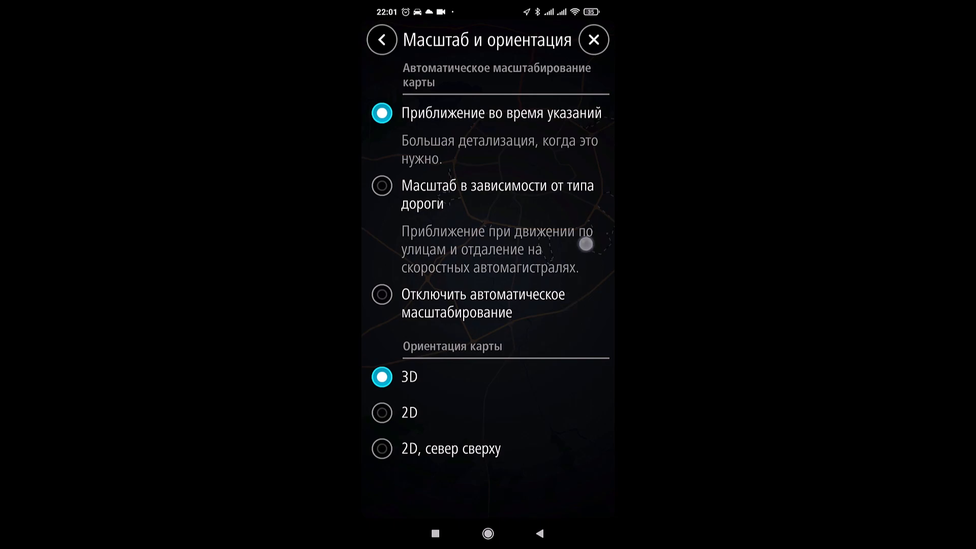
click(382, 39)
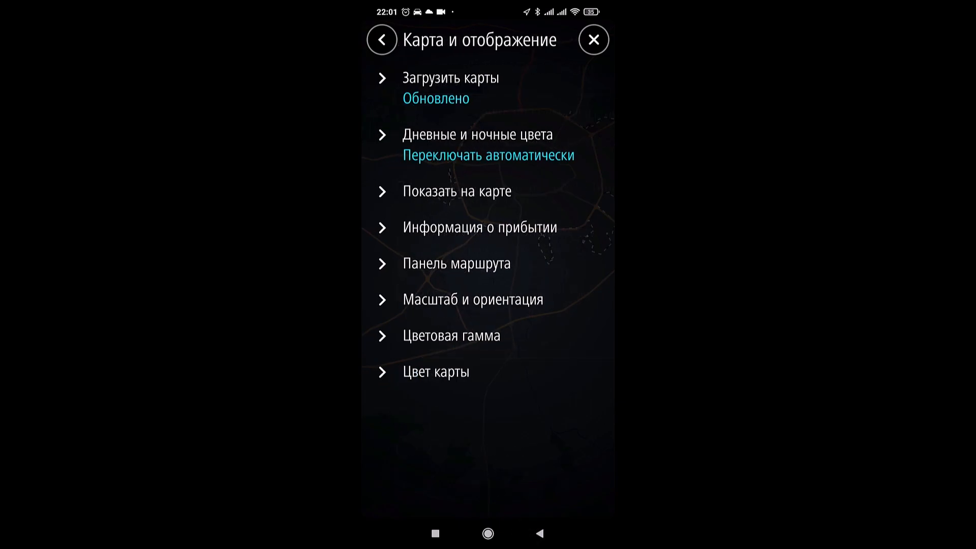
View the colour scheme and map colour choices, then return to Настройки
click(451, 336)
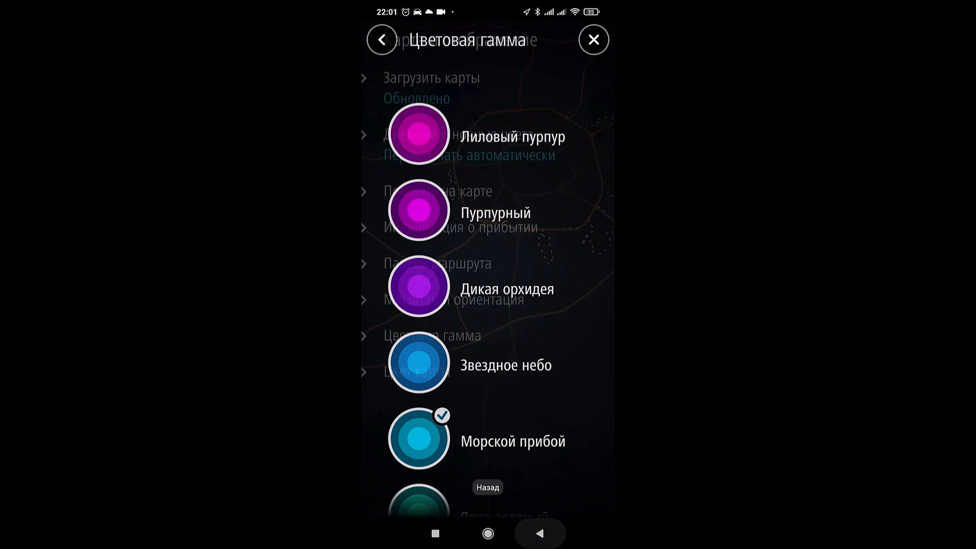
click(382, 39)
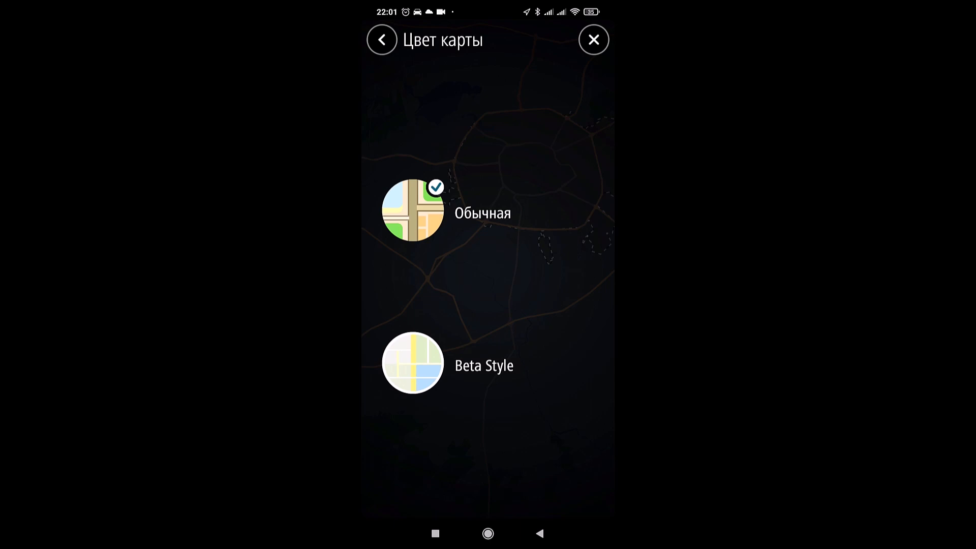
click(381, 39)
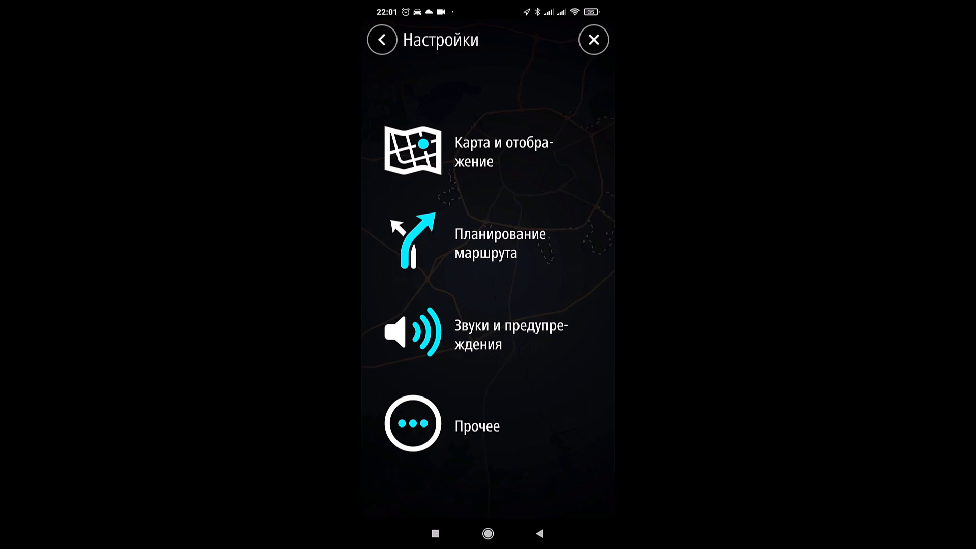
Review the preferred route type choices in Планирование маршрута
click(488, 243)
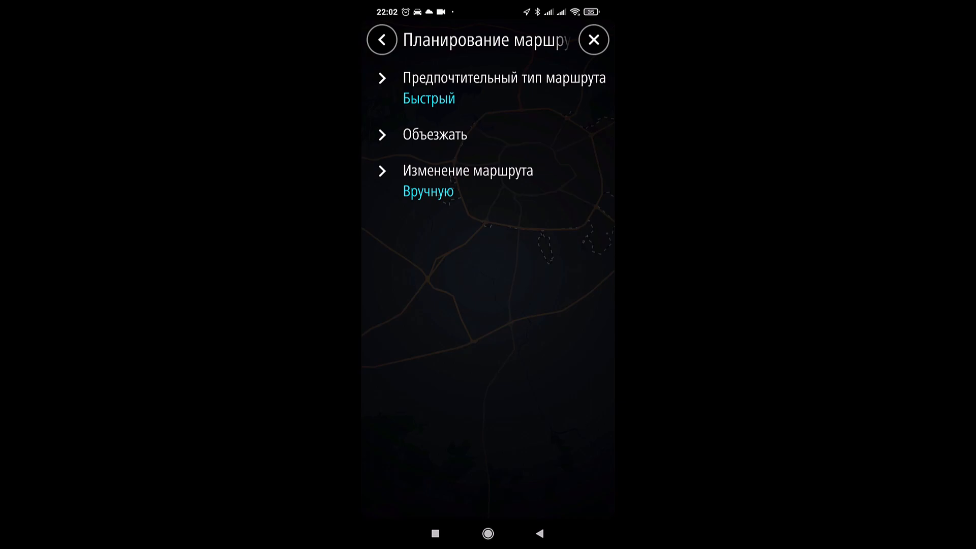
click(504, 87)
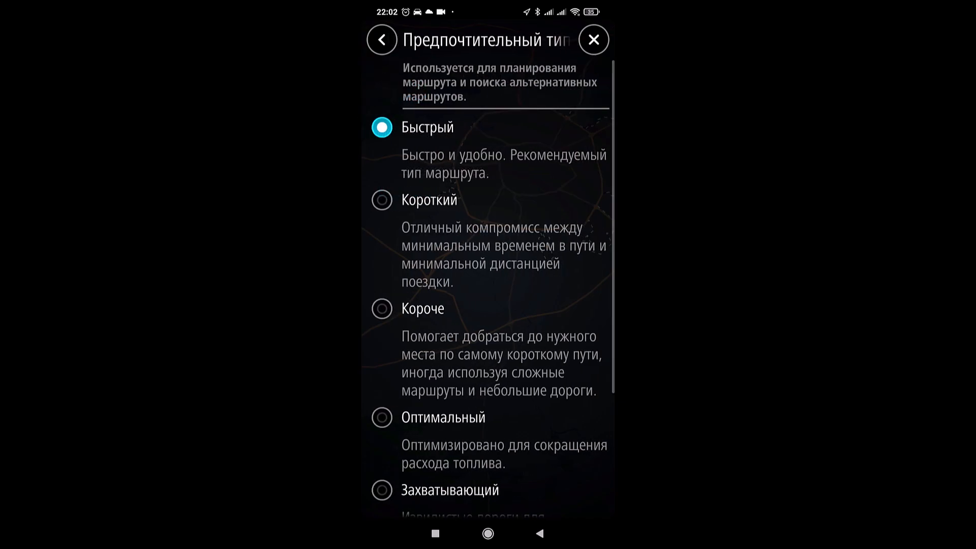
scroll(down, 3)
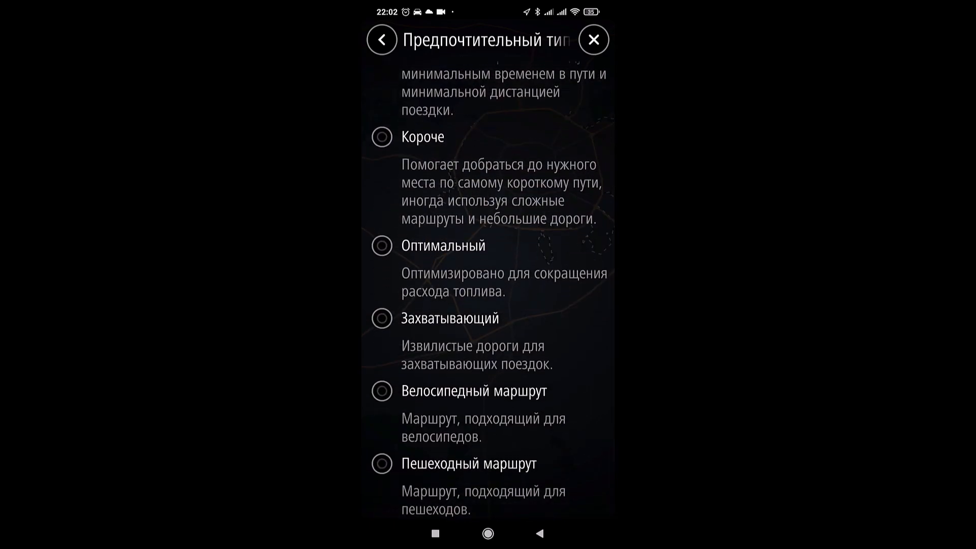
click(381, 39)
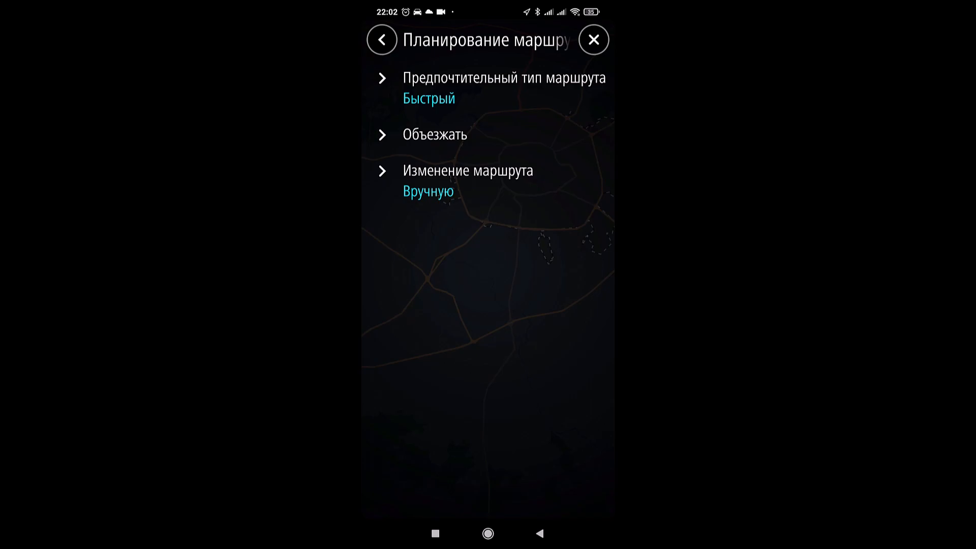
Avoid ferries, car trains and tunnels, view route change options, and return to Настройки
click(471, 132)
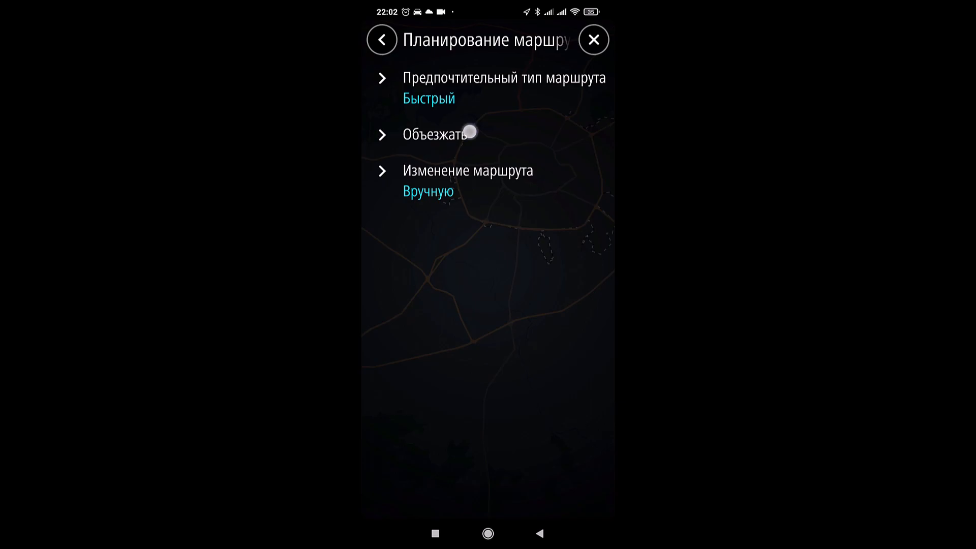
click(435, 134)
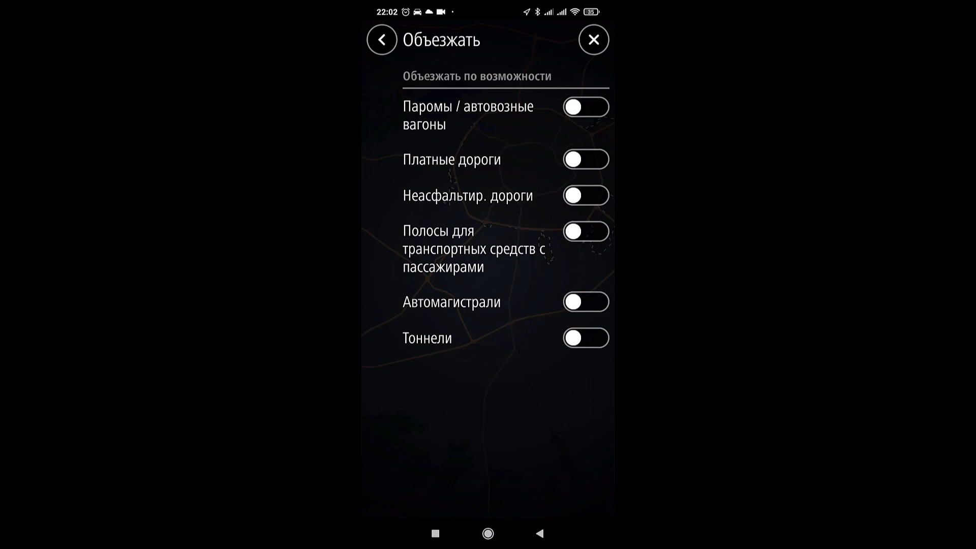
click(585, 106)
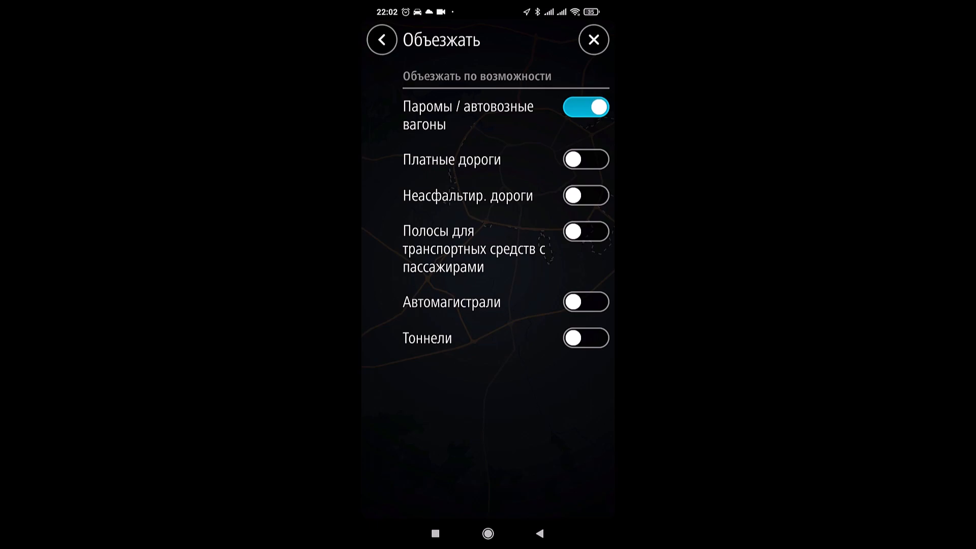
click(585, 337)
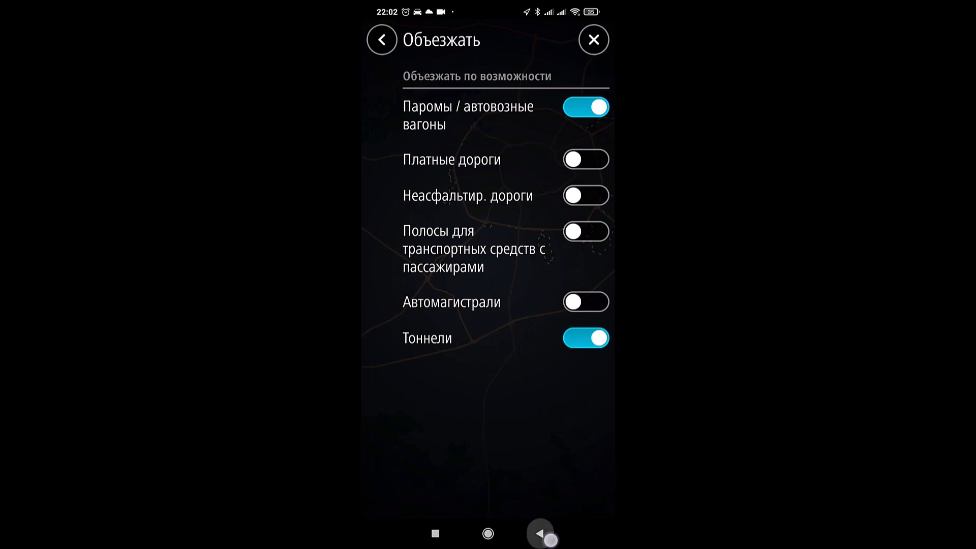
click(381, 39)
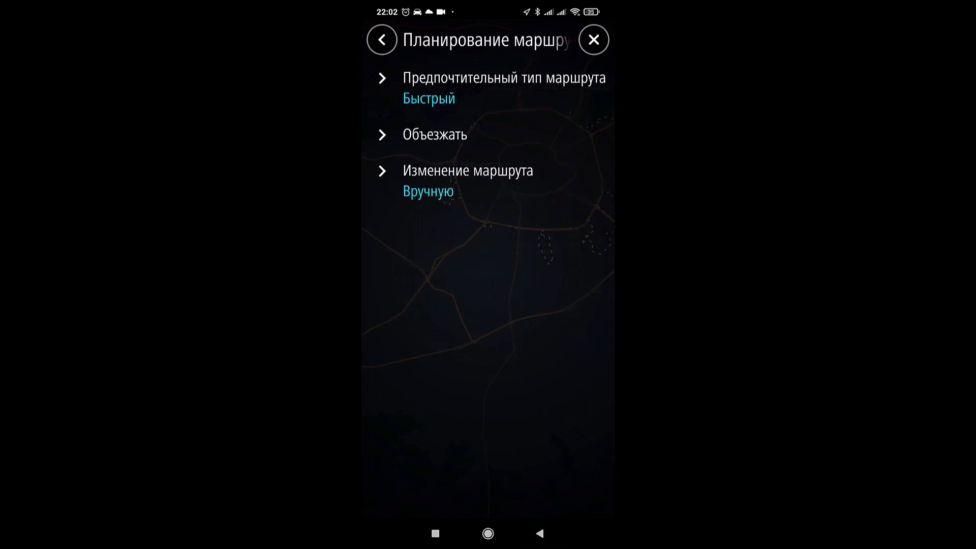
click(468, 179)
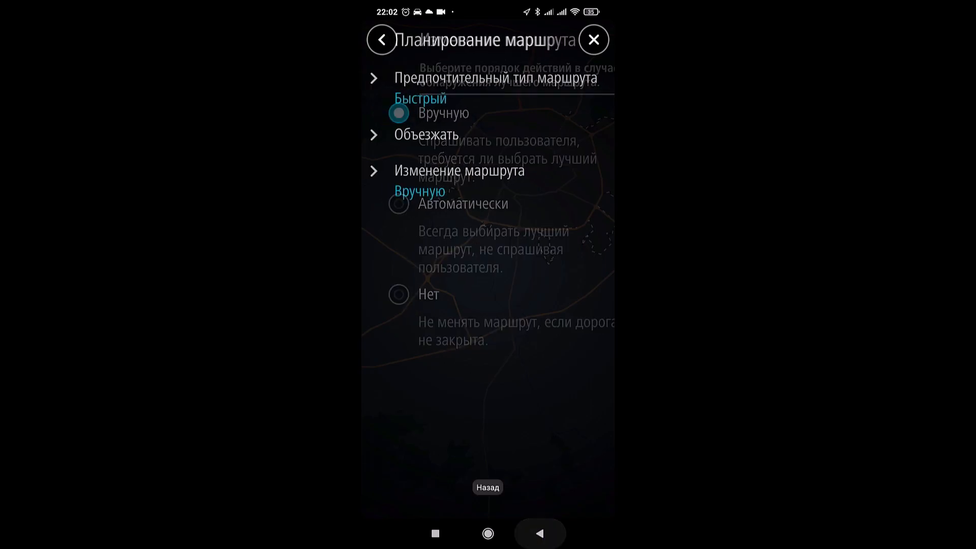
click(380, 39)
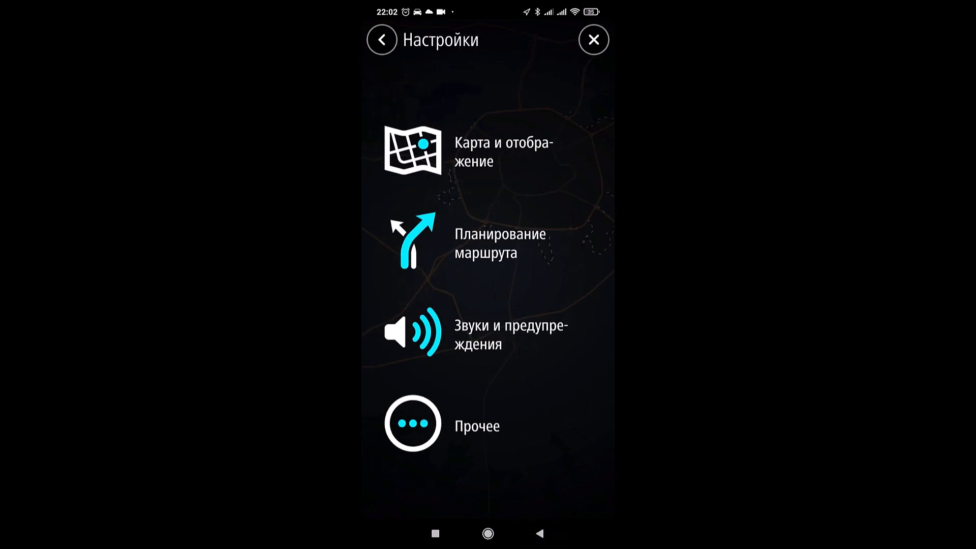
View the combustion engine type in the vehicle profile and the automatic distance units
click(476, 425)
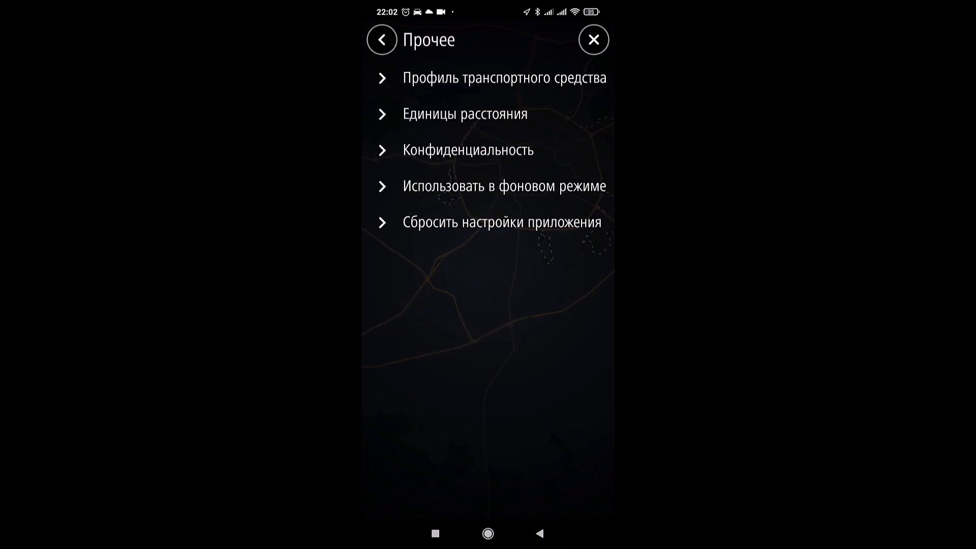
click(505, 78)
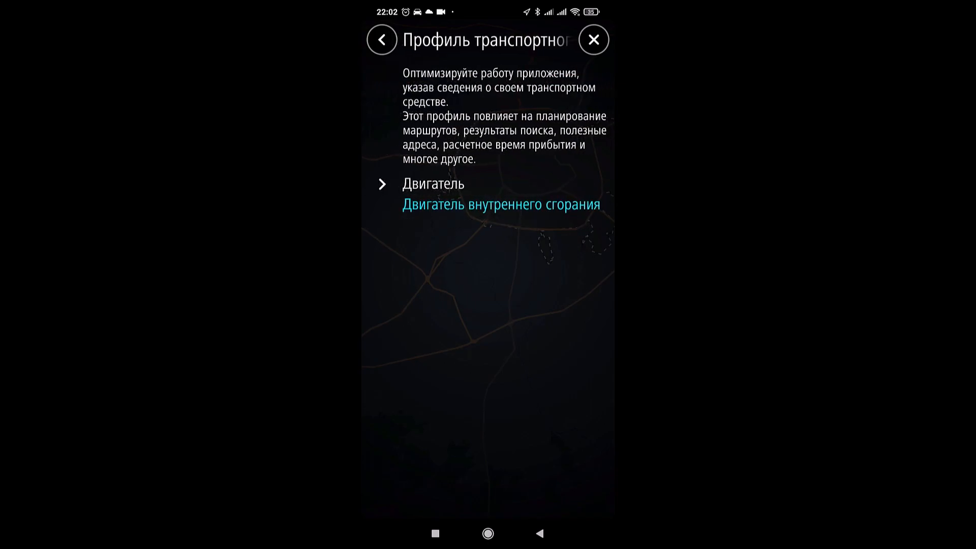
click(432, 184)
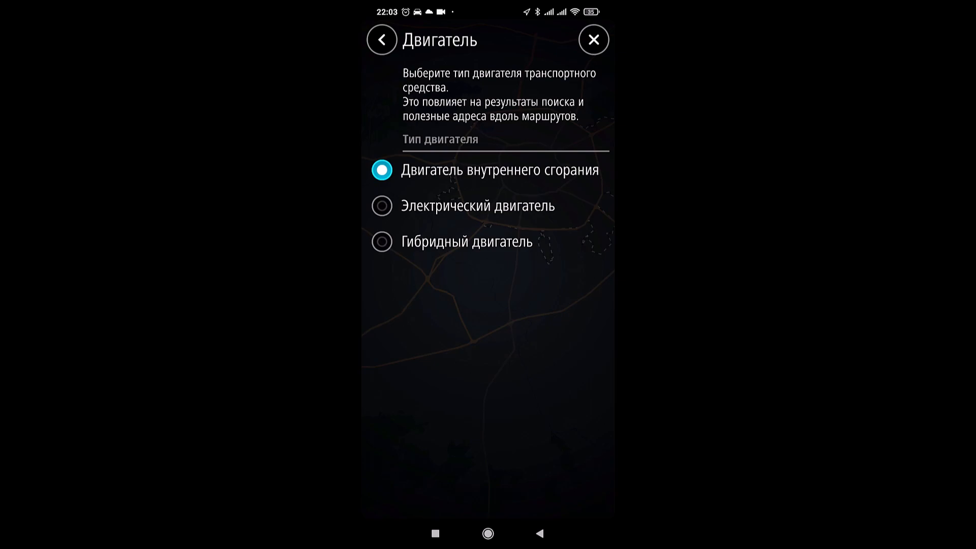
click(381, 39)
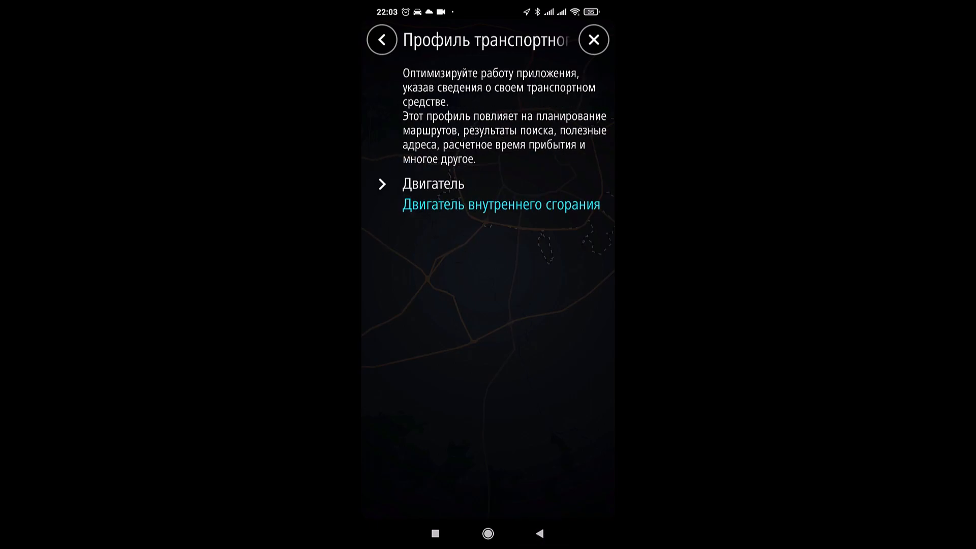
click(382, 40)
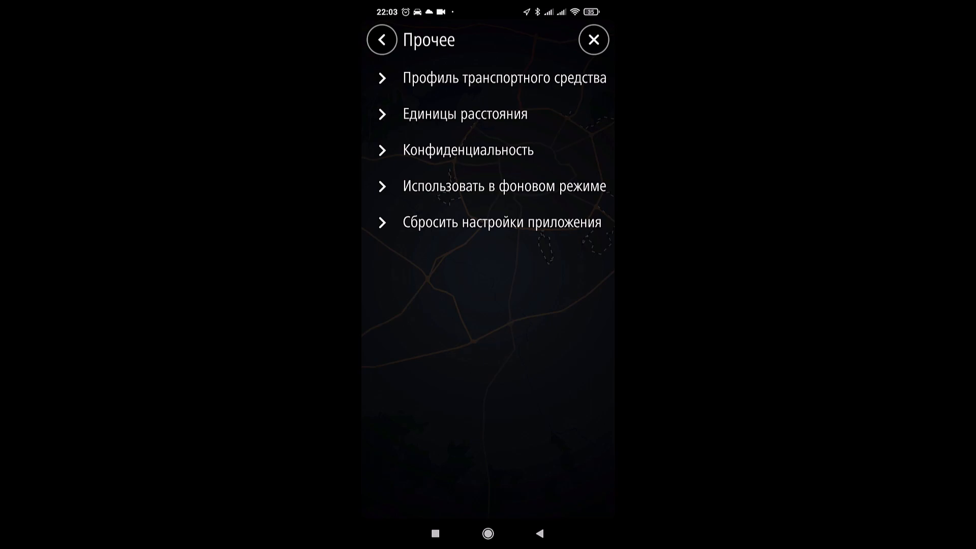
click(464, 114)
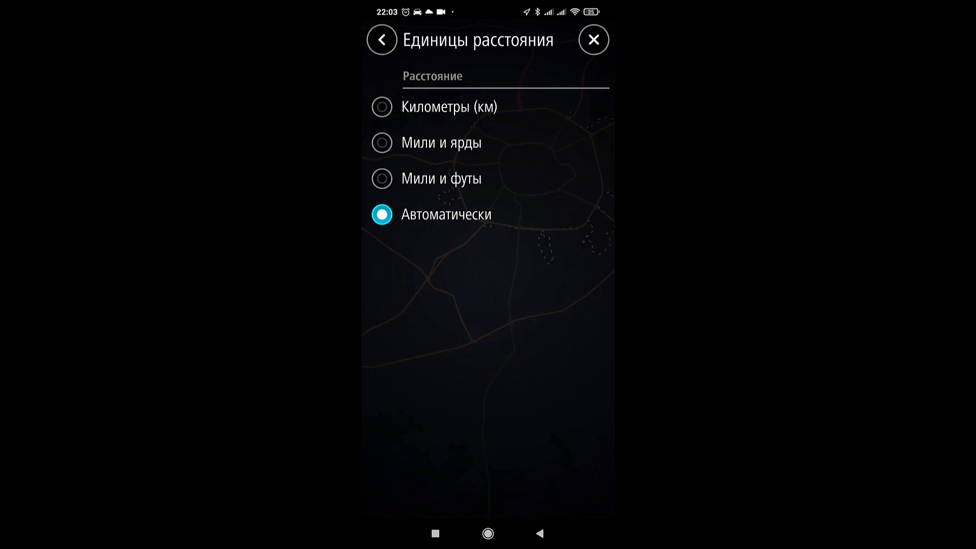
click(382, 39)
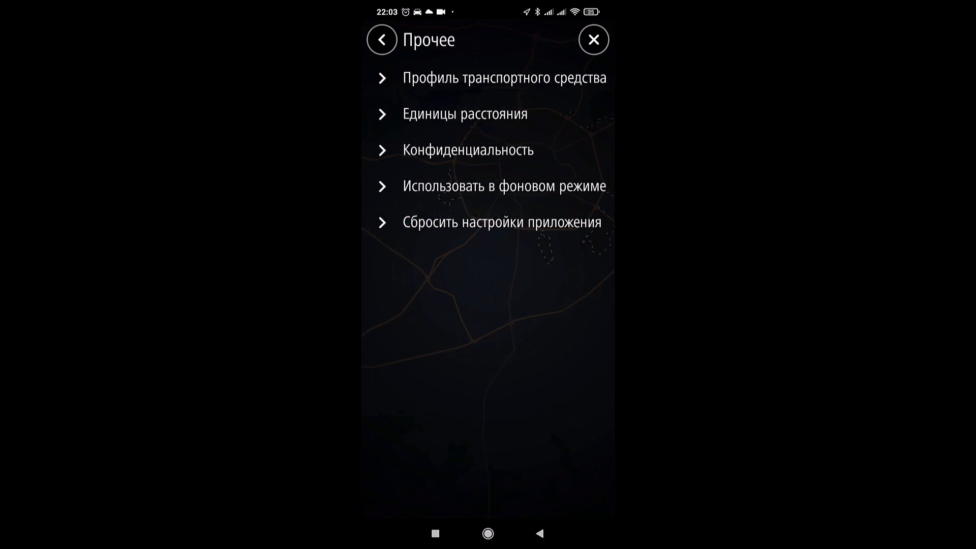
Review Конфиденциальность and Использовать в фоновом режиме, then trigger the Сбросить настройки приложения warning
click(468, 150)
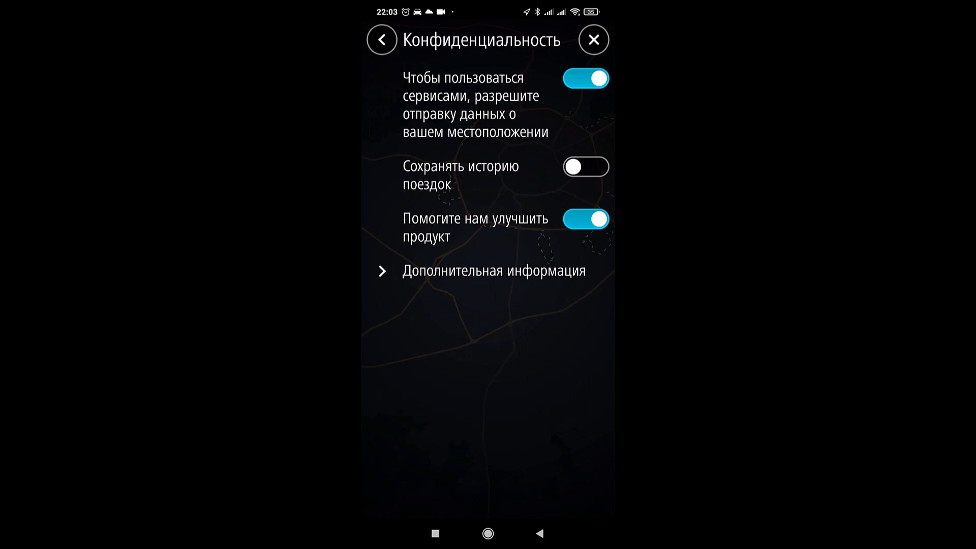
click(493, 270)
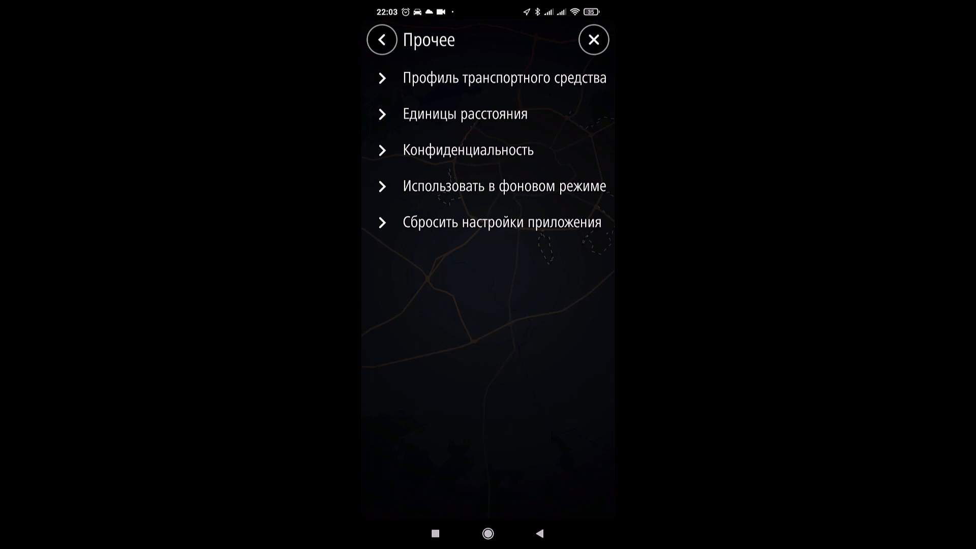
click(507, 186)
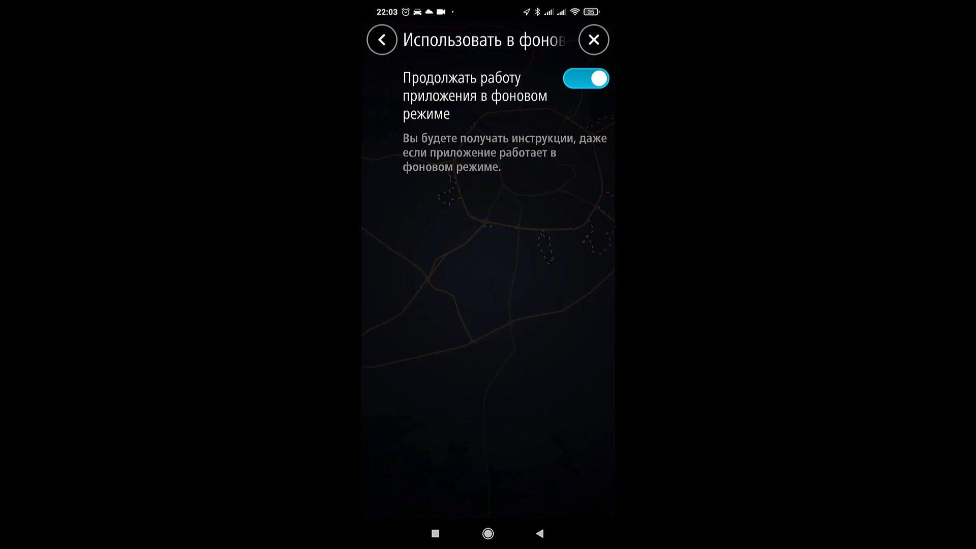
click(381, 39)
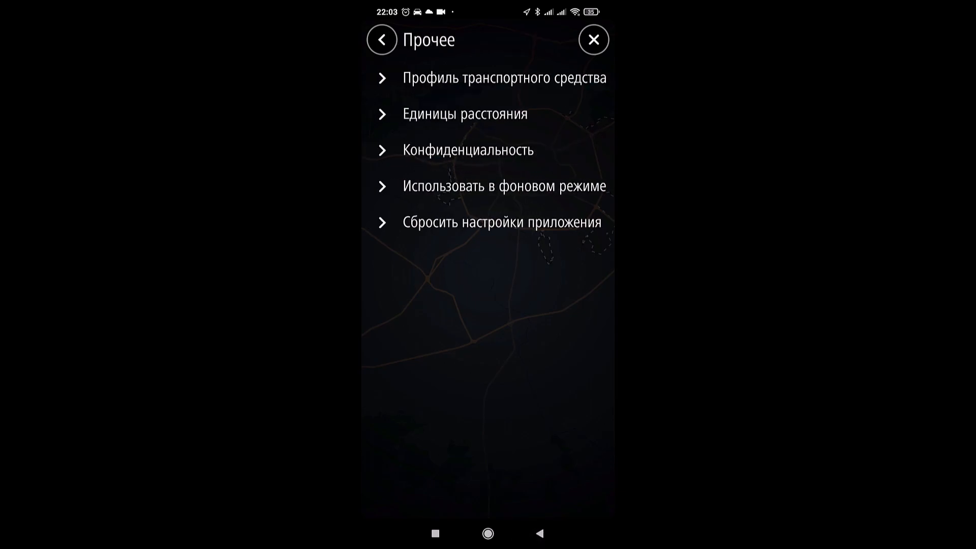
click(499, 222)
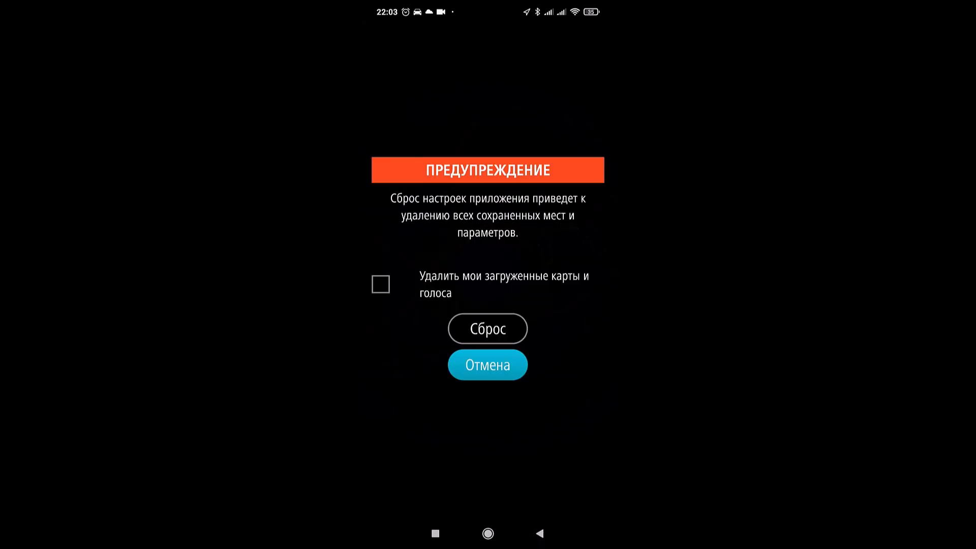